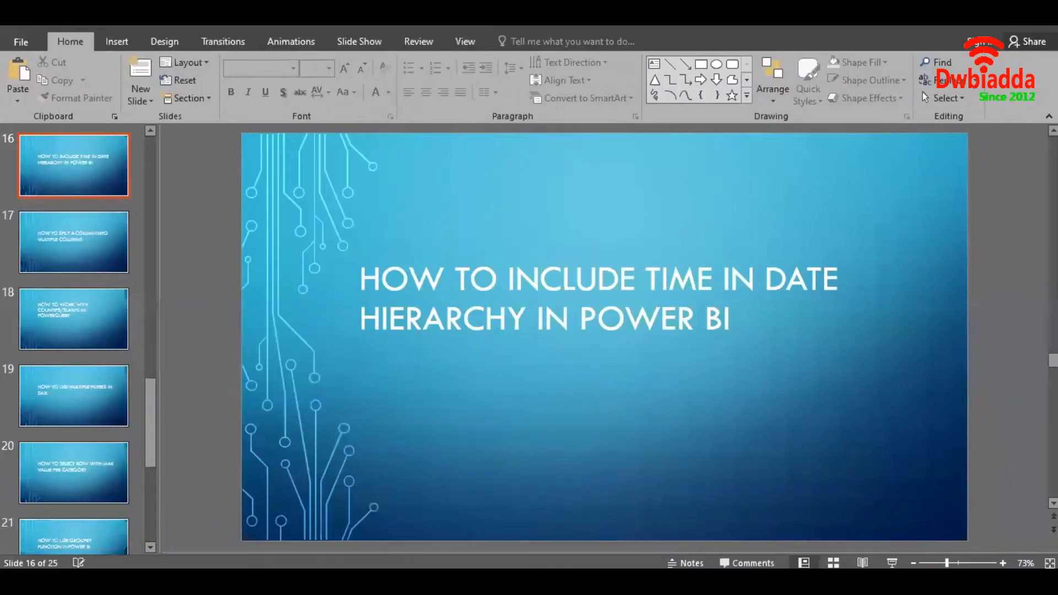
{"action": "mouse_move", "coordinate": [932, 150]}
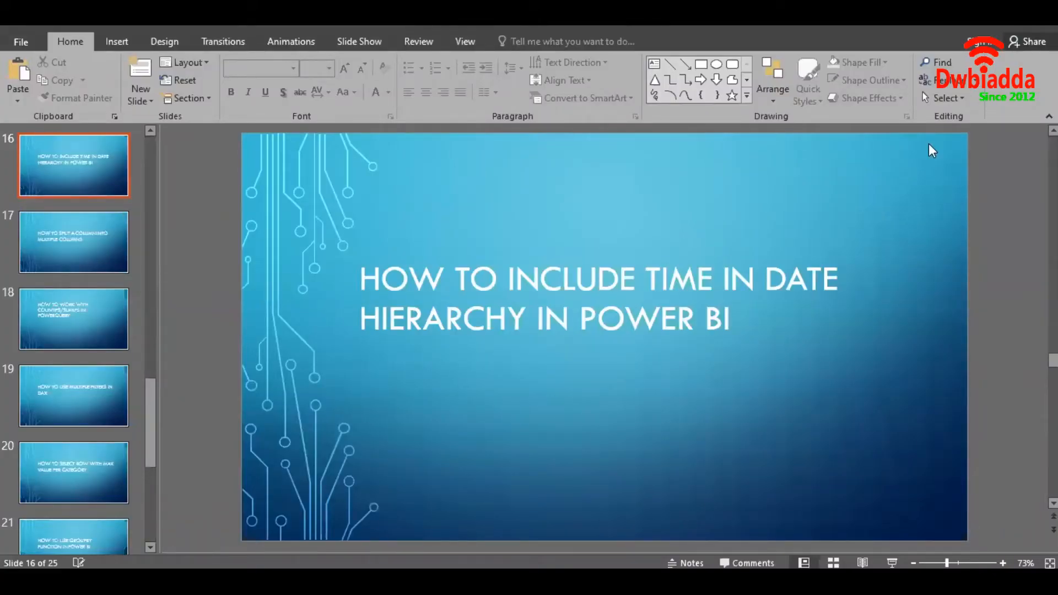
{"action": "mouse_move", "coordinate": [923, 149]}
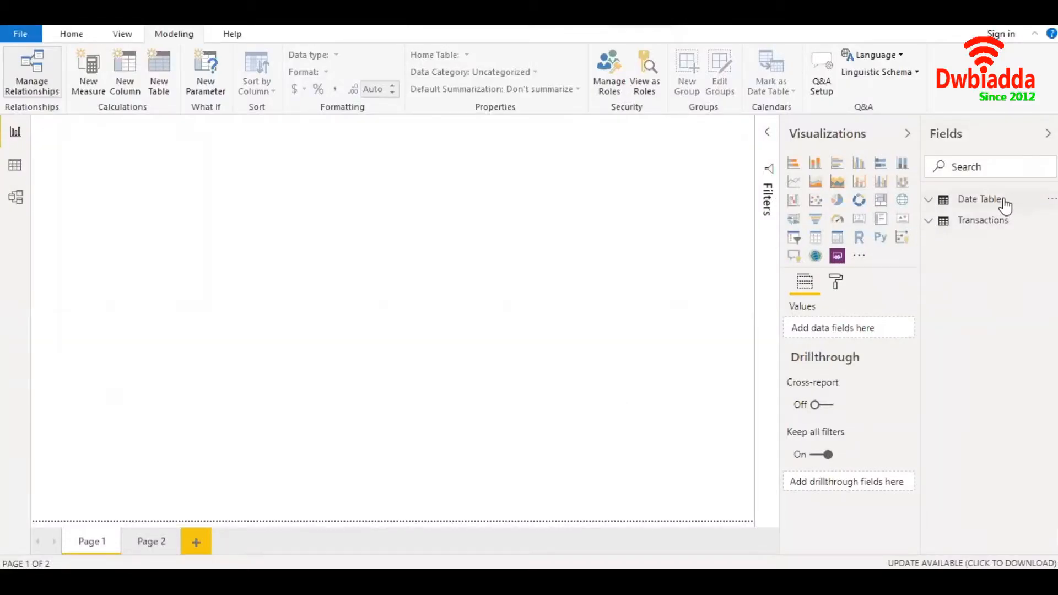
Step: Show the Transactions table's 2,155 rows in Data view
{"action": "left_click", "coordinate": [15, 165]}
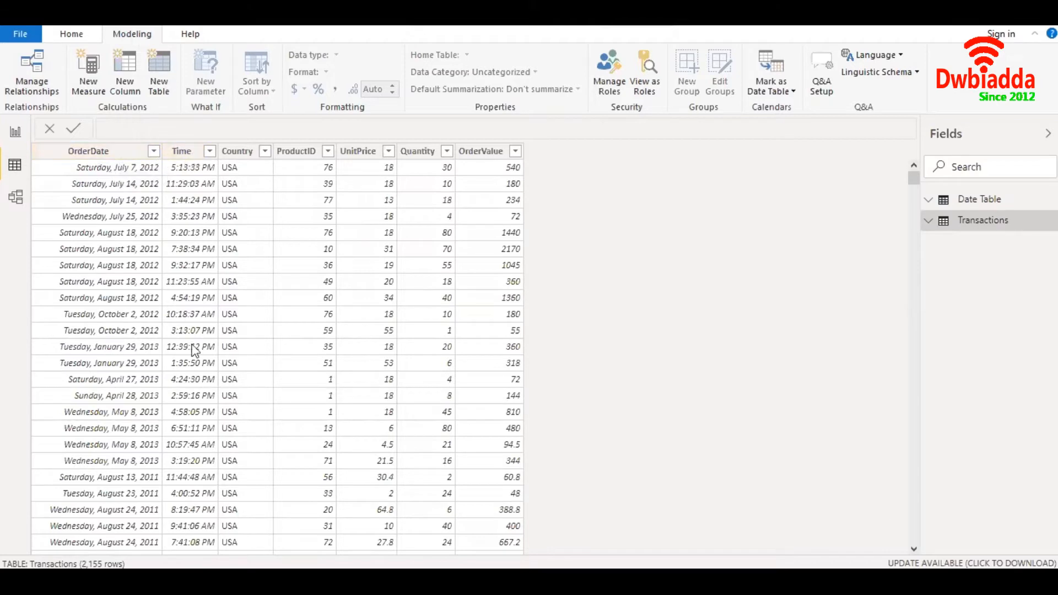
{"action": "mouse_move", "coordinate": [438, 176]}
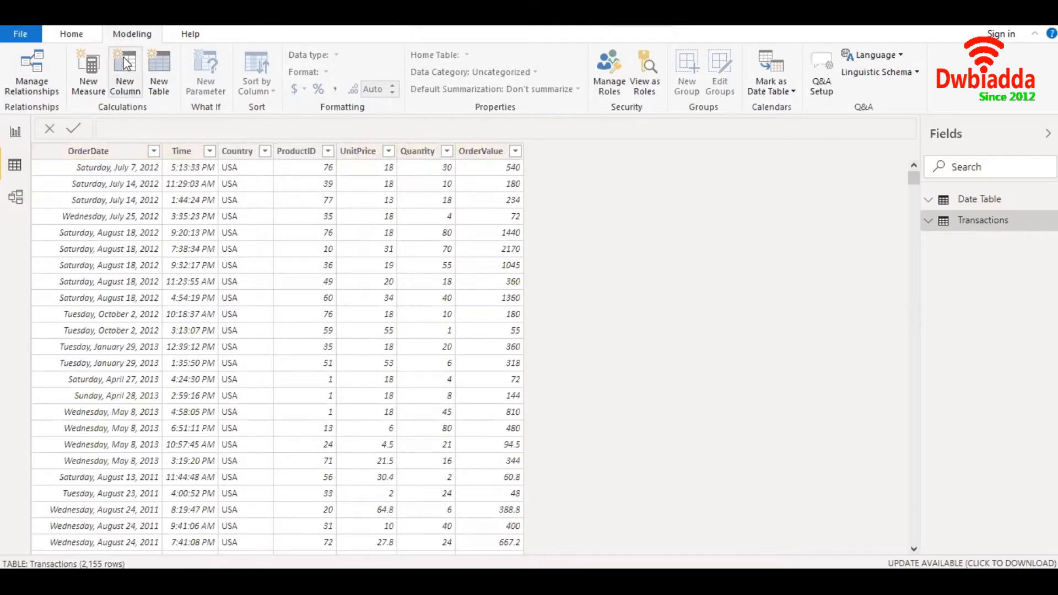
Step: Create the column TimeRef = FORMAT(Transactions[Time], "HH") for each order's two-digit hour
{"action": "left_click", "coordinate": [124, 73]}
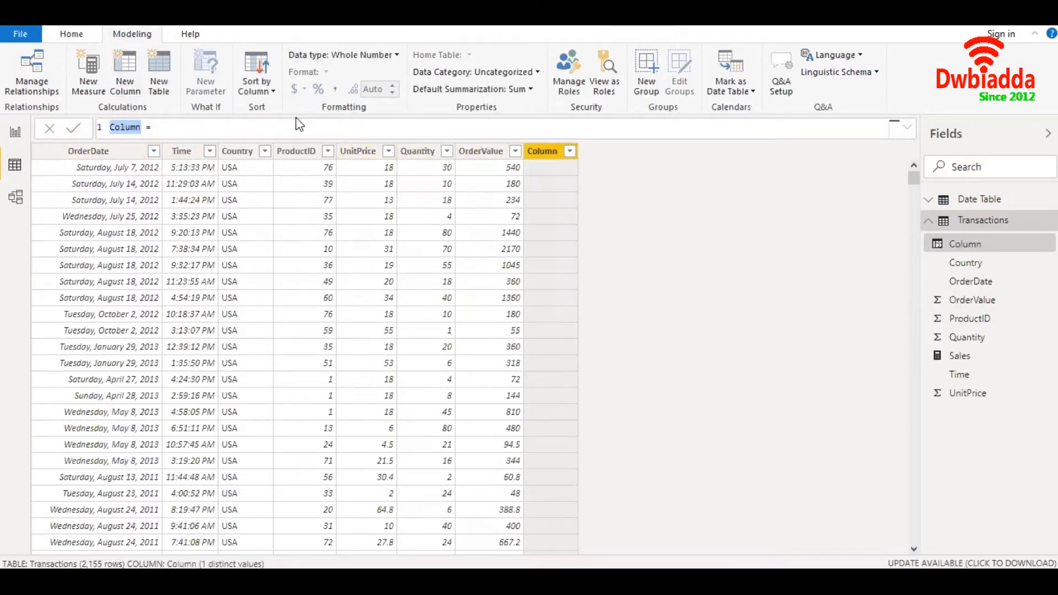
{"action": "type", "text": "TimeRef ="}
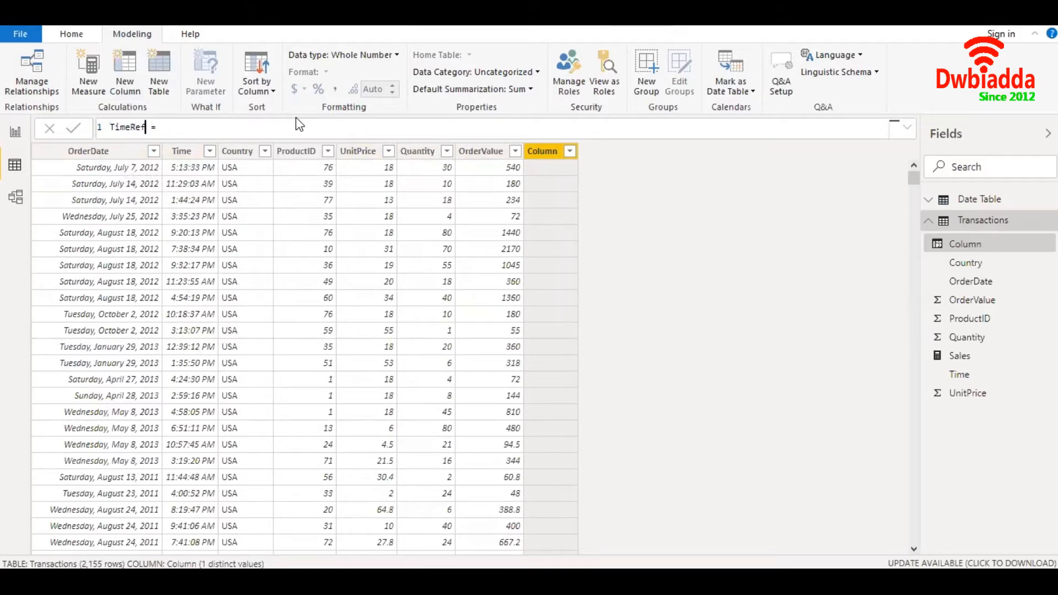
{"action": "type", "text": "fo"}
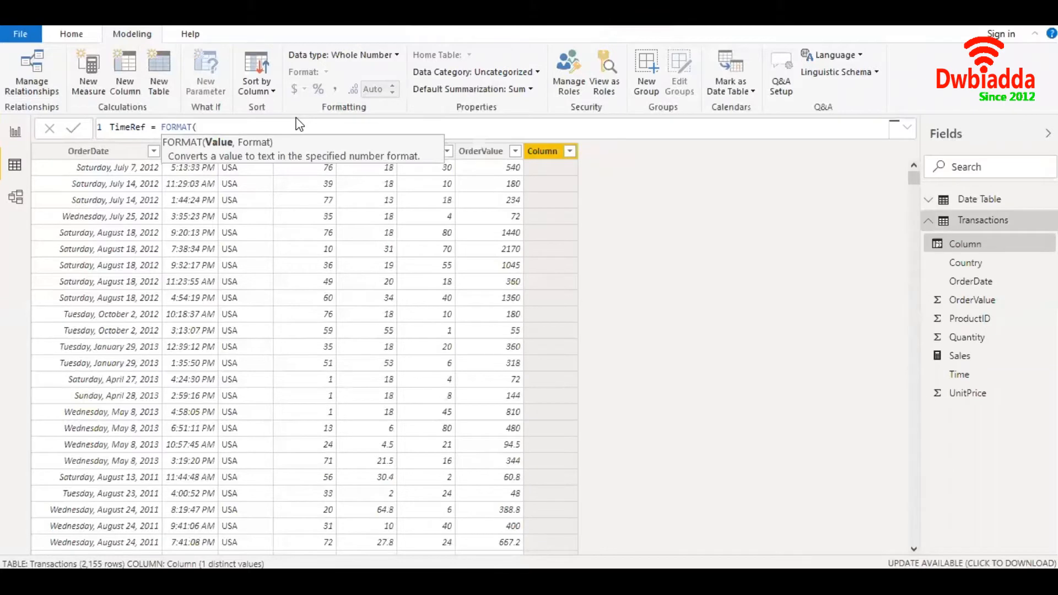
{"action": "type", "text": "time"}
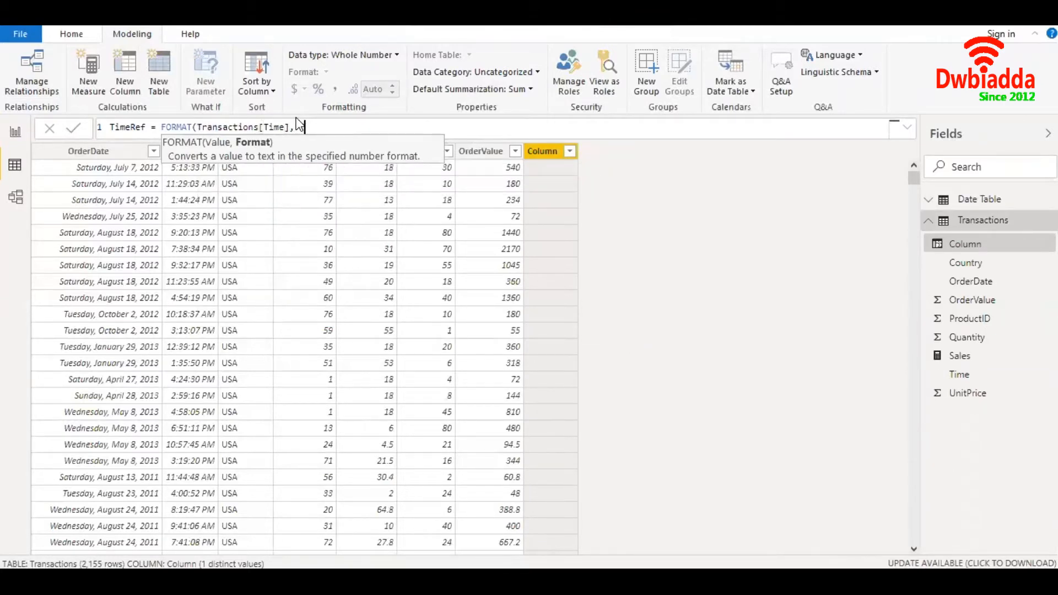
{"action": "type", "text": "\"HH\")"}
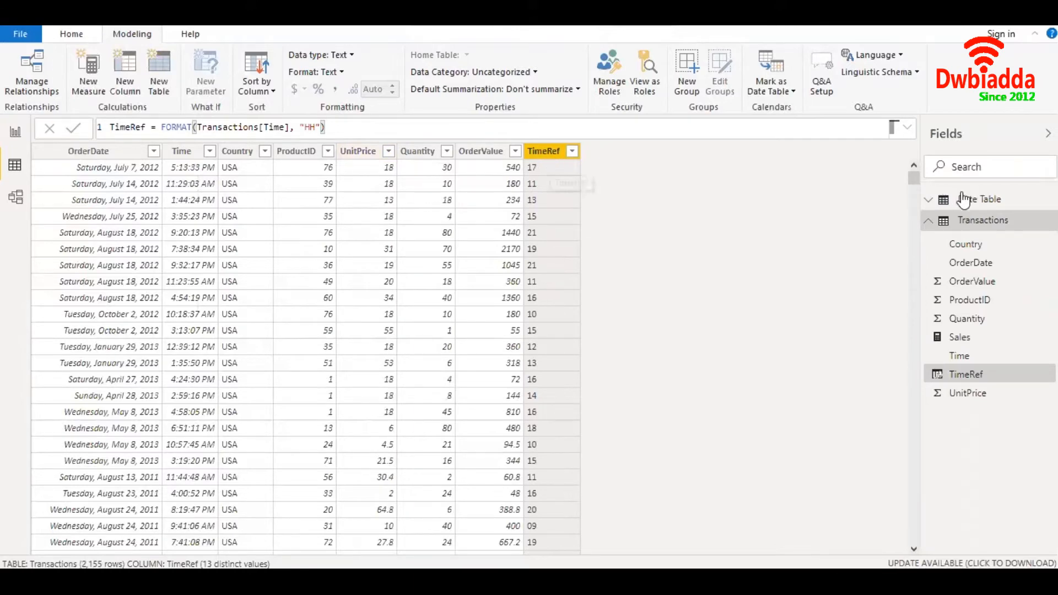
Step: Review the Date Table's ADDCOLUMNS/CALENDAR formula, highlighting CALENDAR and the 2010–2020 DATE arguments
{"action": "left_click", "coordinate": [980, 199]}
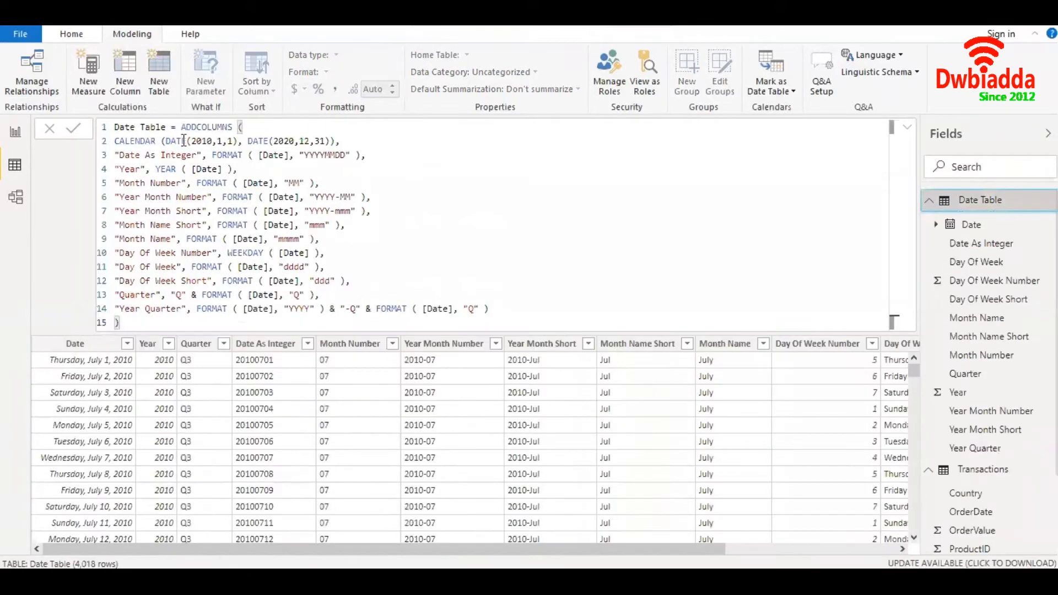
{"action": "double_click", "coordinate": [135, 141]}
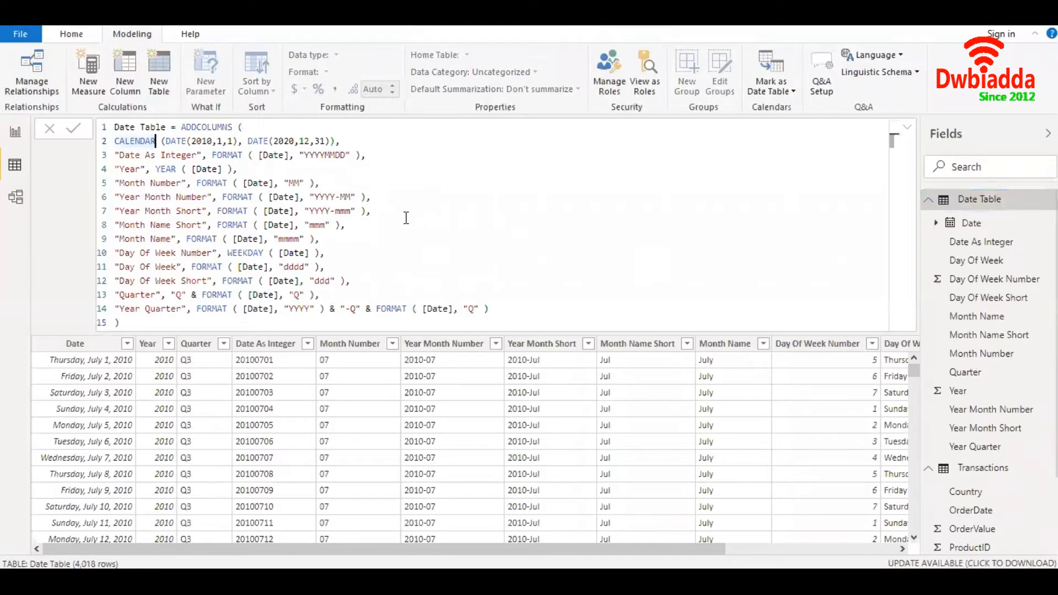
{"action": "double_click", "coordinate": [133, 141]}
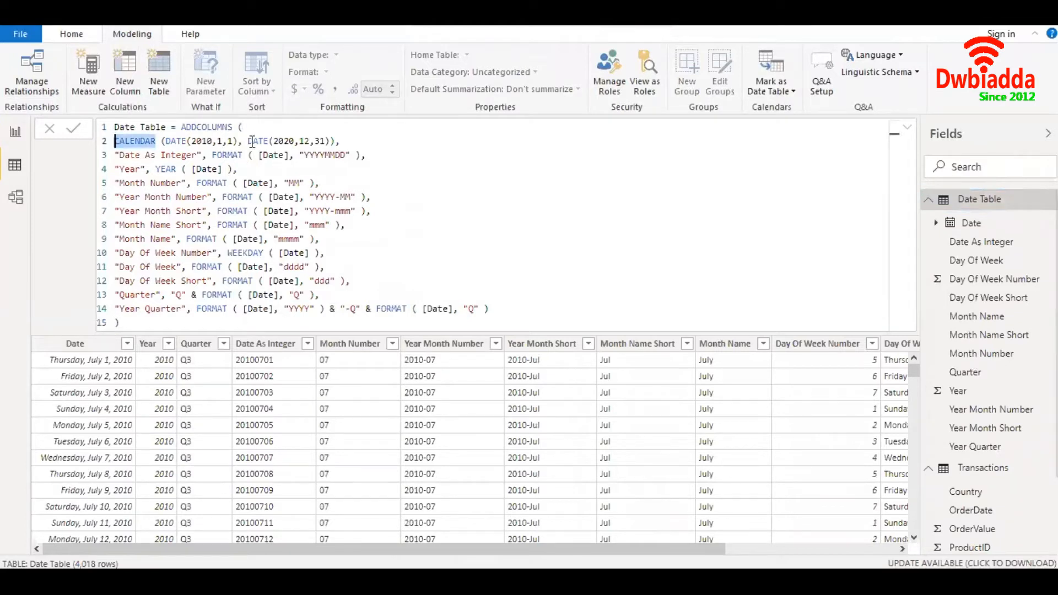
{"action": "left_click", "coordinate": [194, 141]}
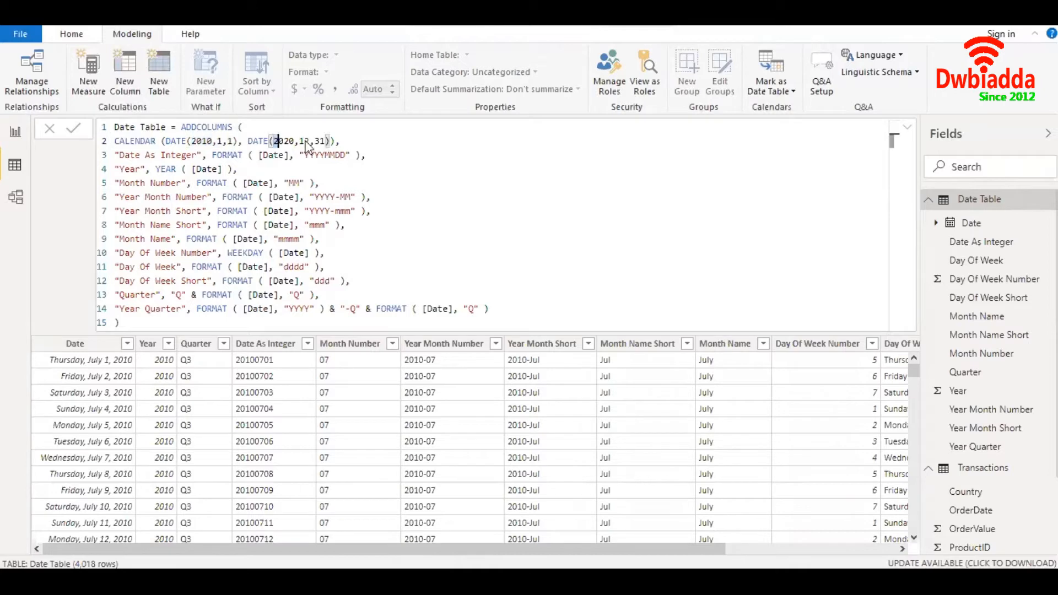
{"action": "double_click", "coordinate": [297, 141]}
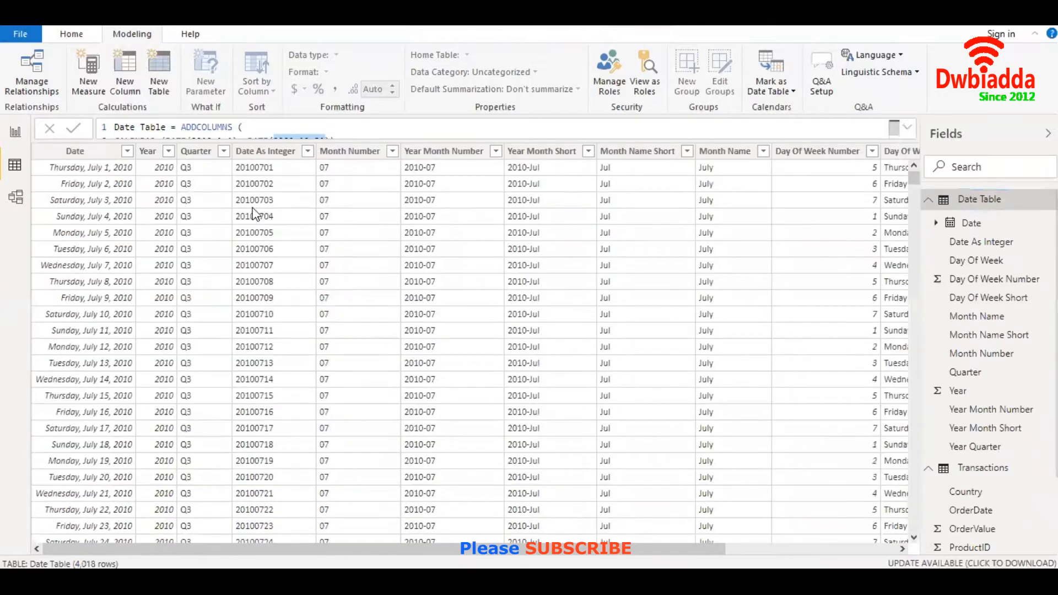
{"action": "left_click", "coordinate": [74, 151]}
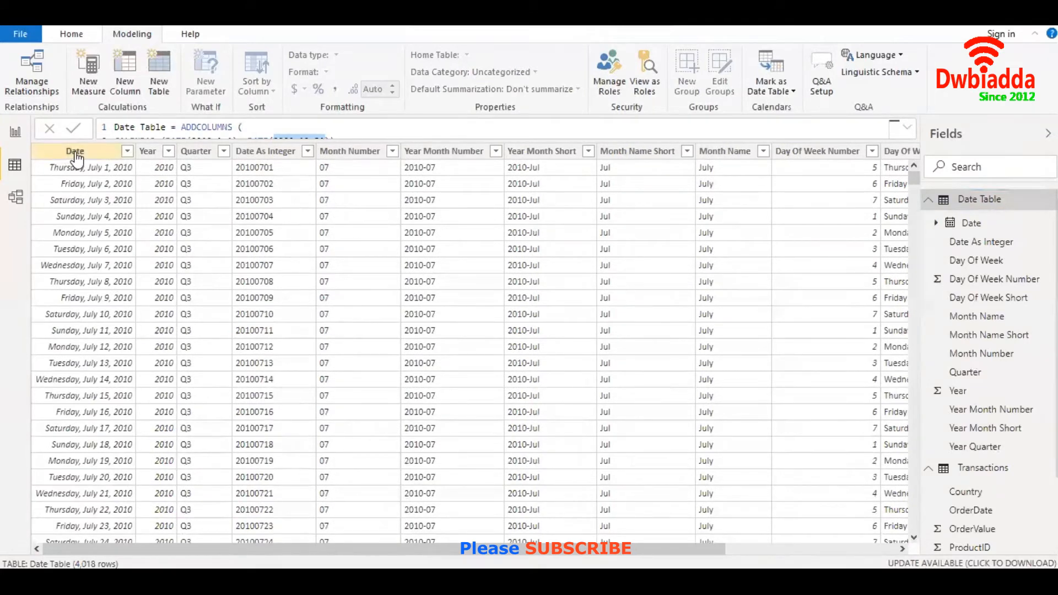
{"action": "mouse_move", "coordinate": [552, 217]}
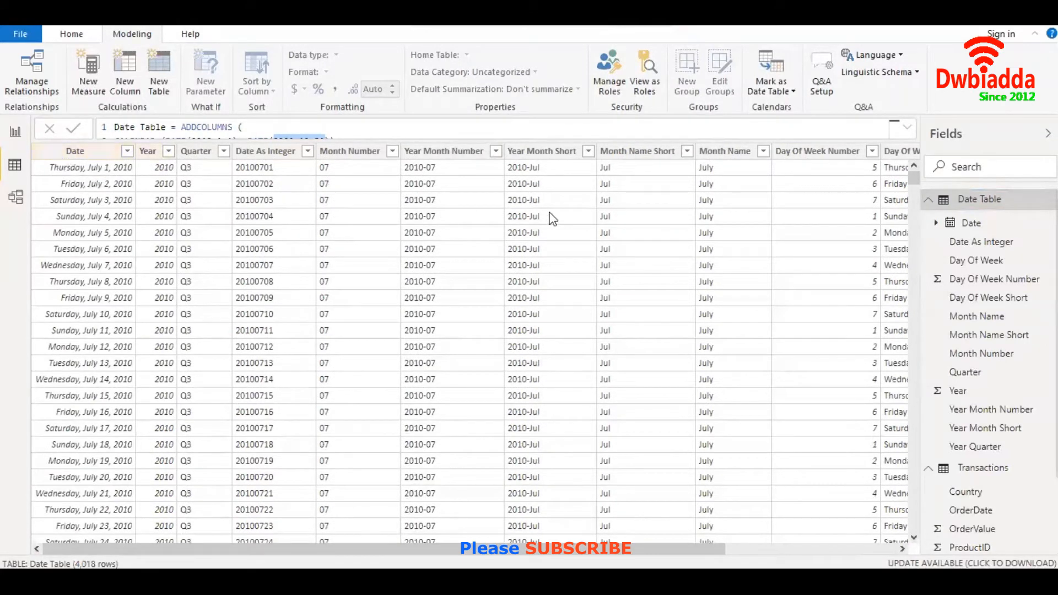
{"action": "left_click", "coordinate": [636, 151]}
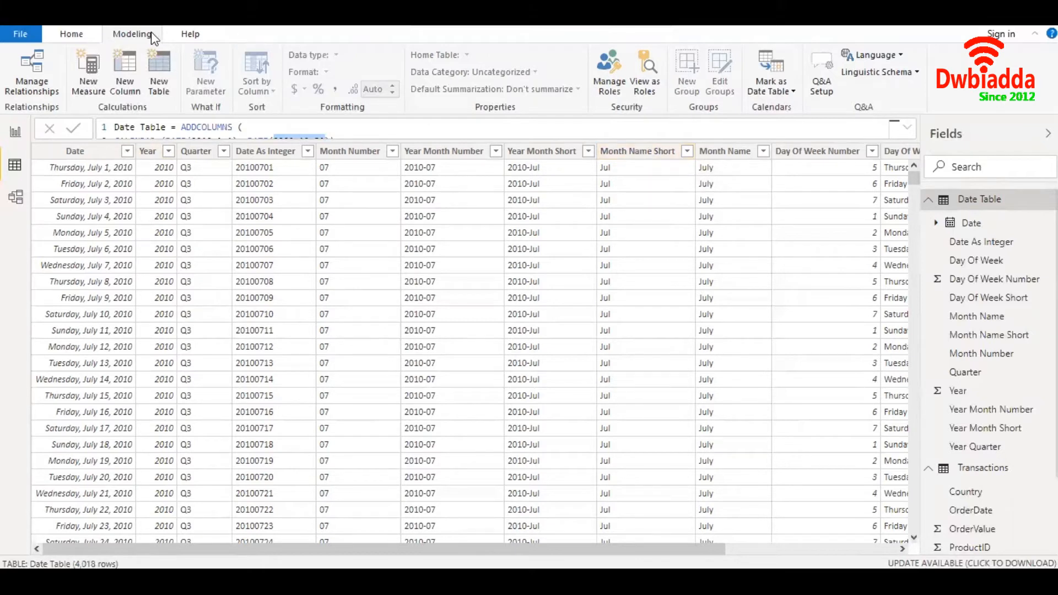
{"action": "mouse_move", "coordinate": [158, 74]}
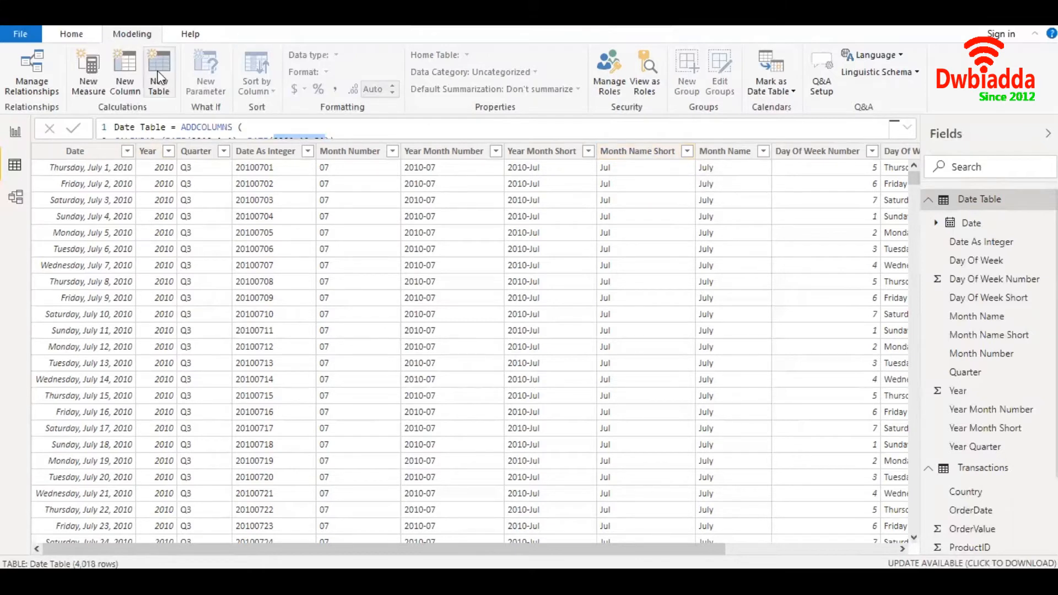
Step: Create the calculated table Time Table = GENERATESERIES(1,24,1) with 24 rows of values 1–24
{"action": "left_click", "coordinate": [159, 73]}
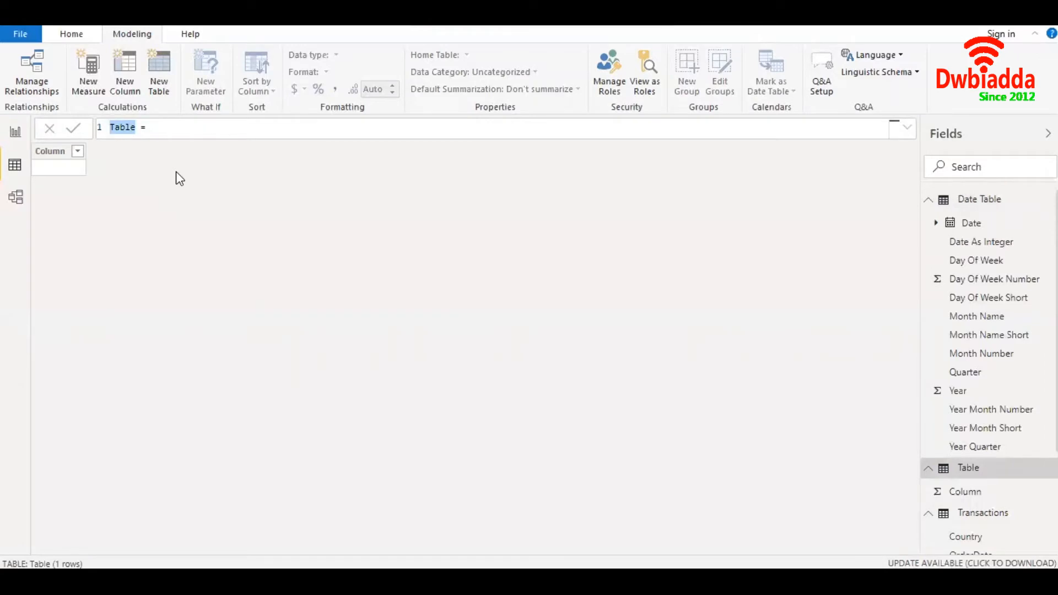
{"action": "type", "text": "Time Ta"}
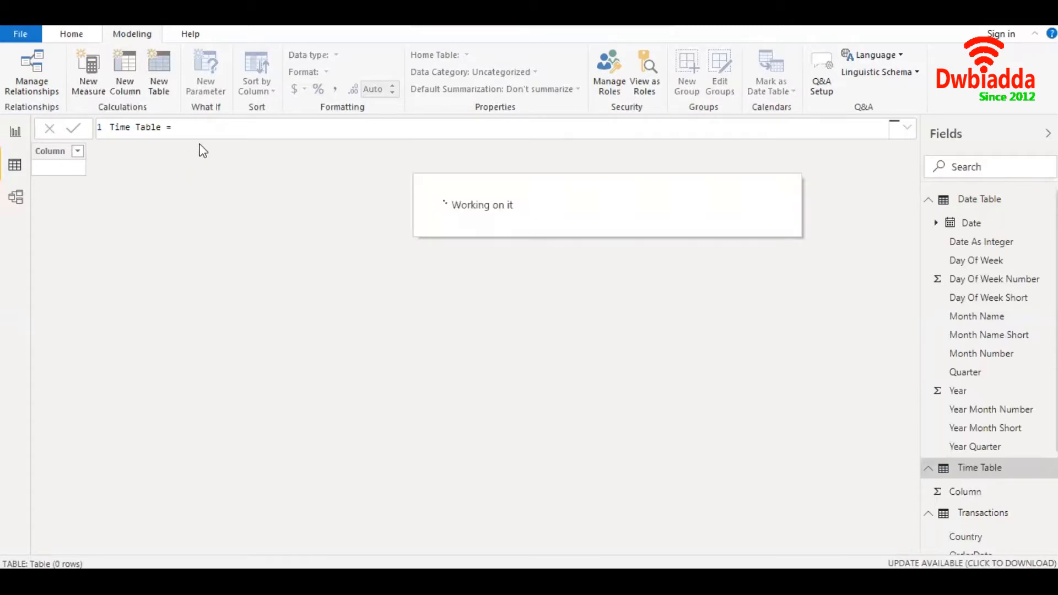
{"action": "type", "text": "gene"}
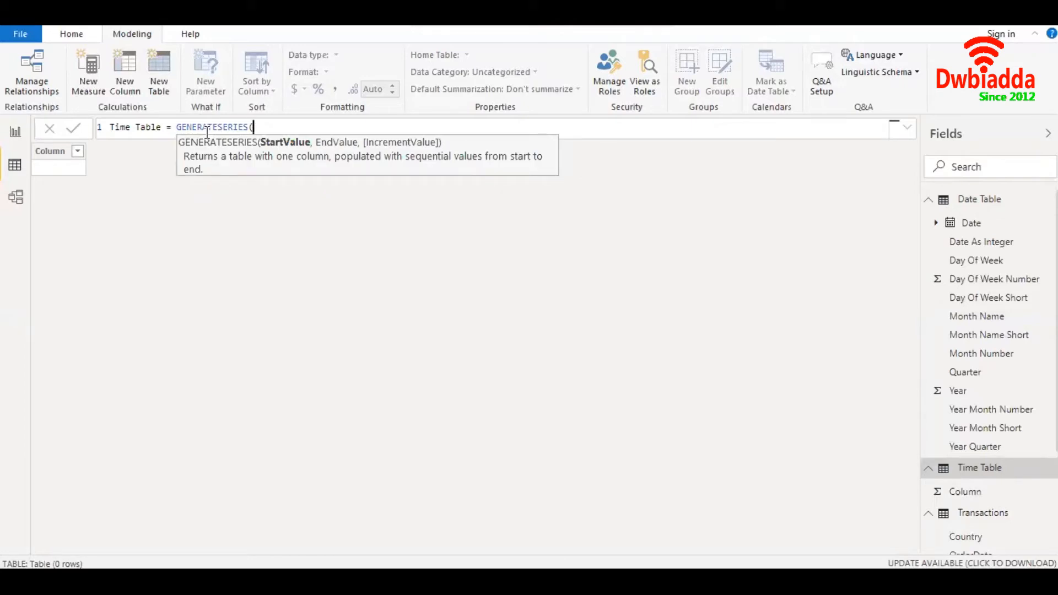
{"action": "type", "text": "1,2"}
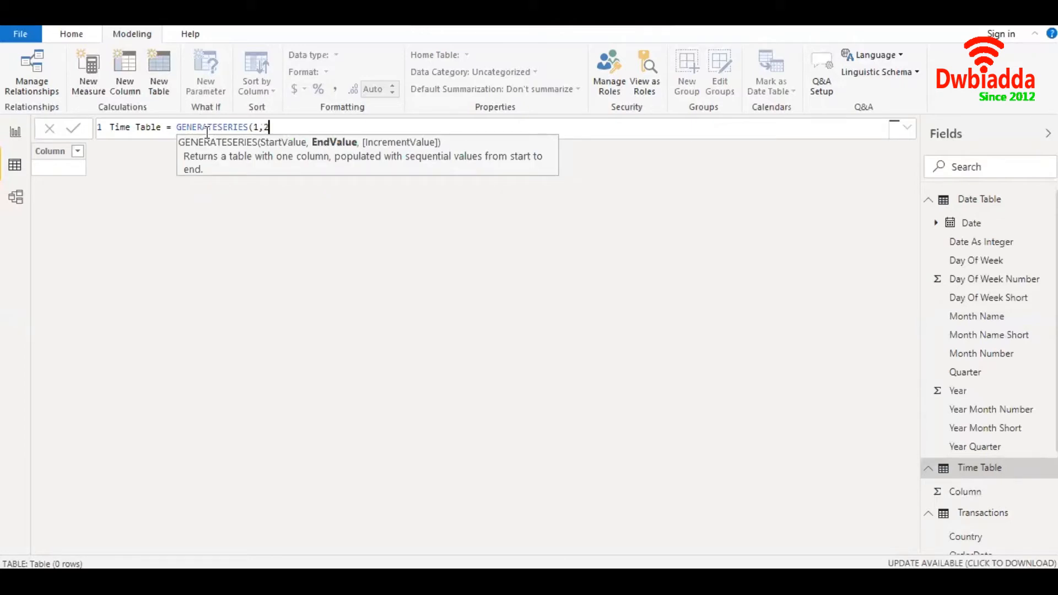
{"action": "type", "text": "4,"}
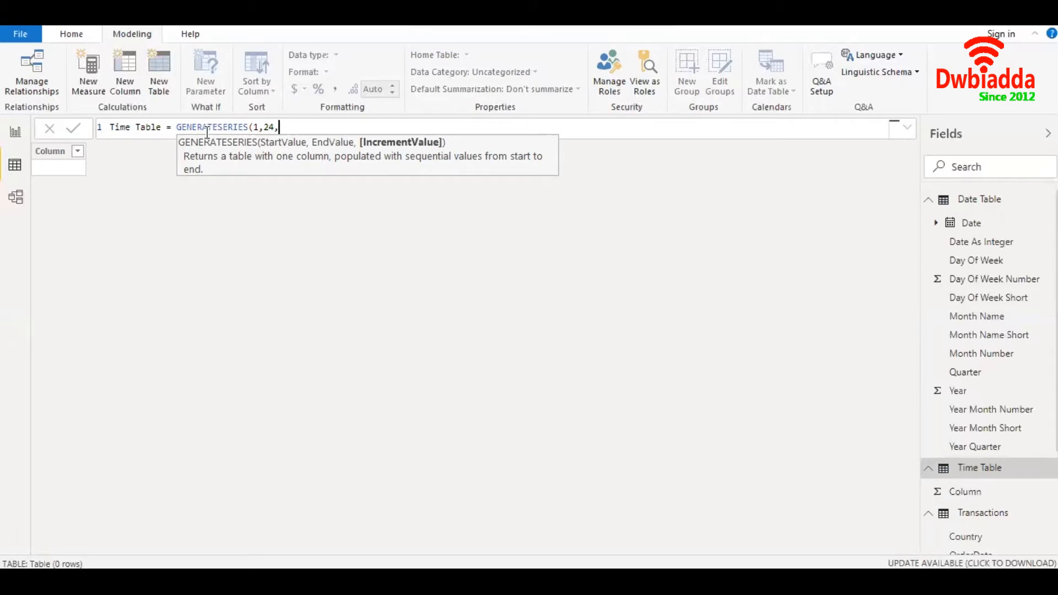
{"action": "type", "text": "1)"}
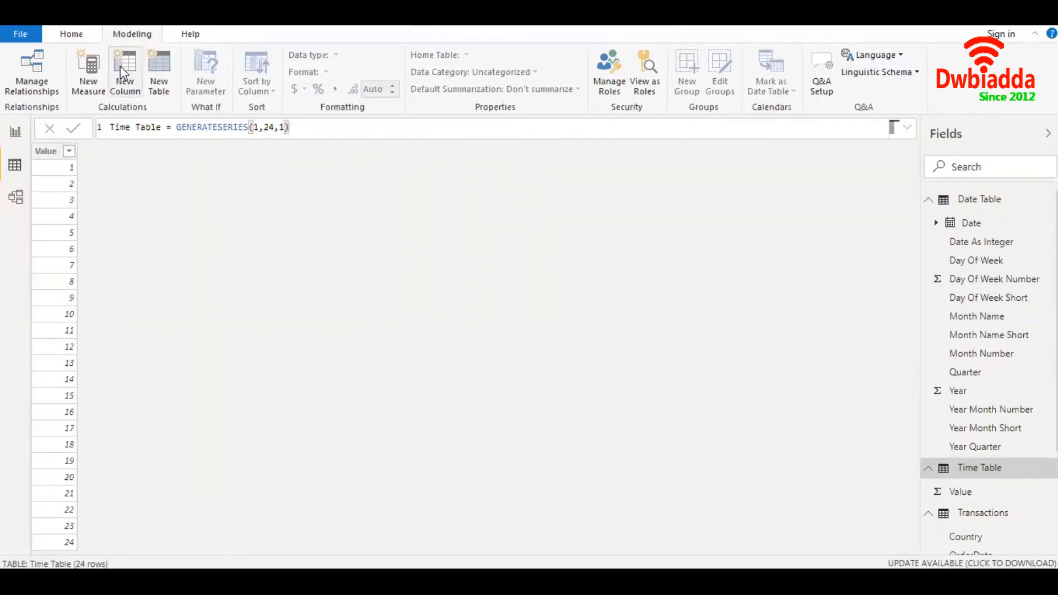
Step: Create the column DateTime = TIME('Time Table'[Value],0,0) giving hourly times 1:00 AM to 12:00 AM
{"action": "left_click", "coordinate": [124, 73]}
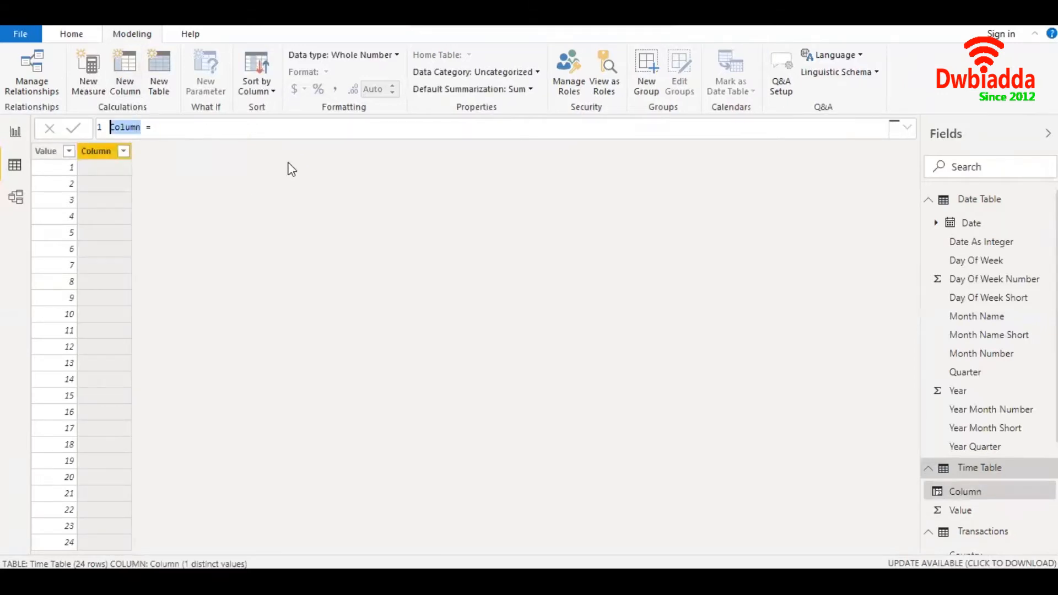
{"action": "type", "text": "DateTime ="}
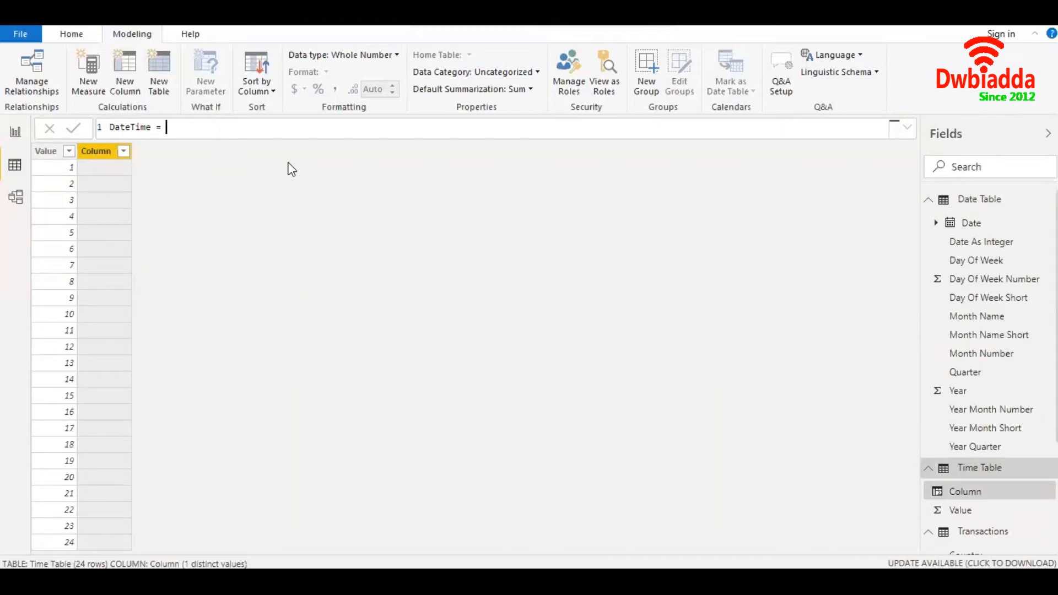
{"action": "type", "text": "TIME("}
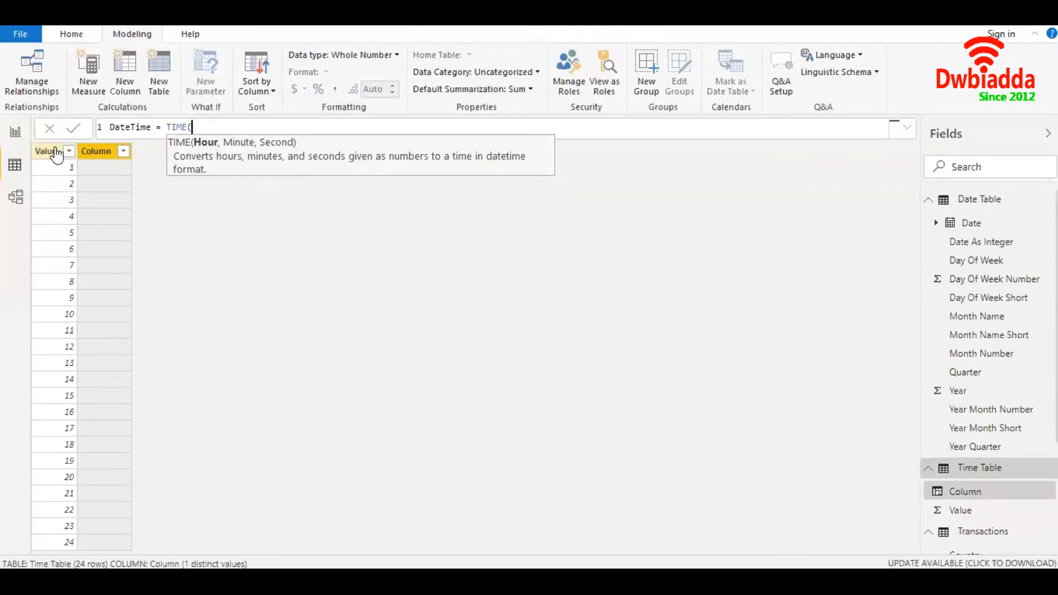
{"action": "type", "text": "va"}
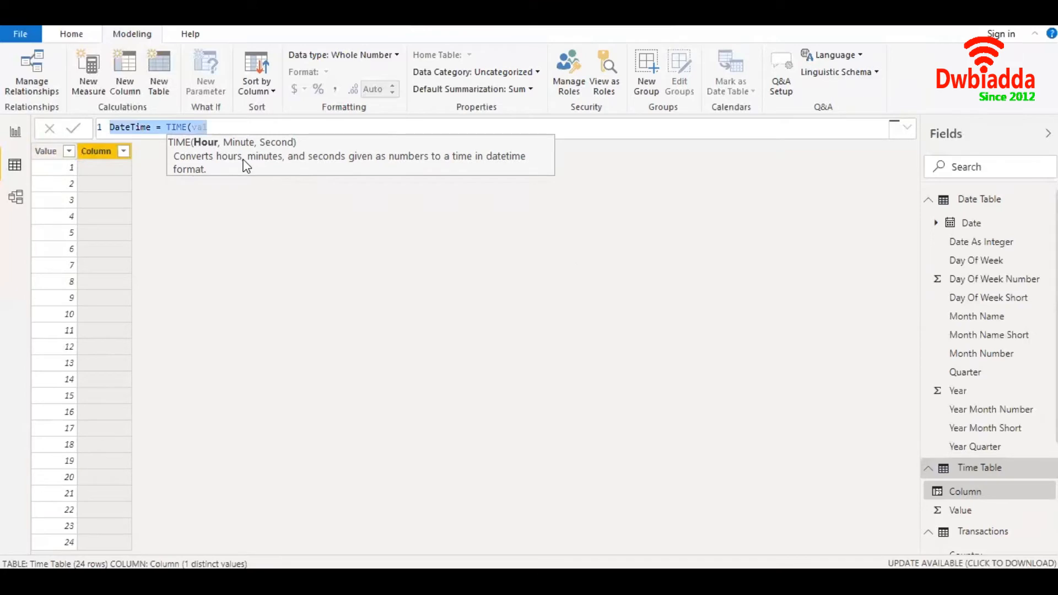
{"action": "type", "text": "'Time Table'[Value]"}
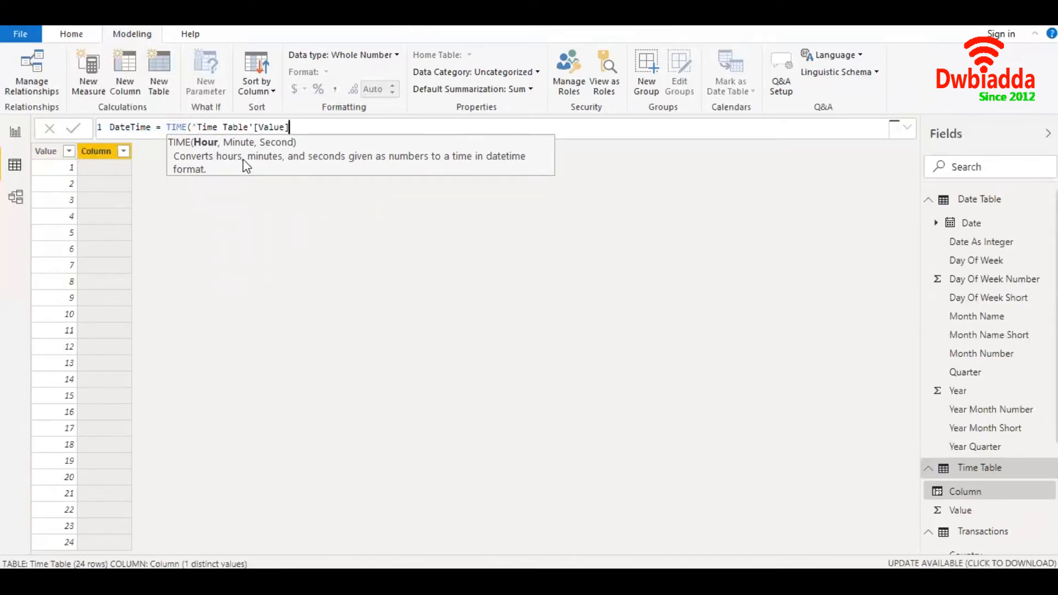
{"action": "type", "text": ",0,0"}
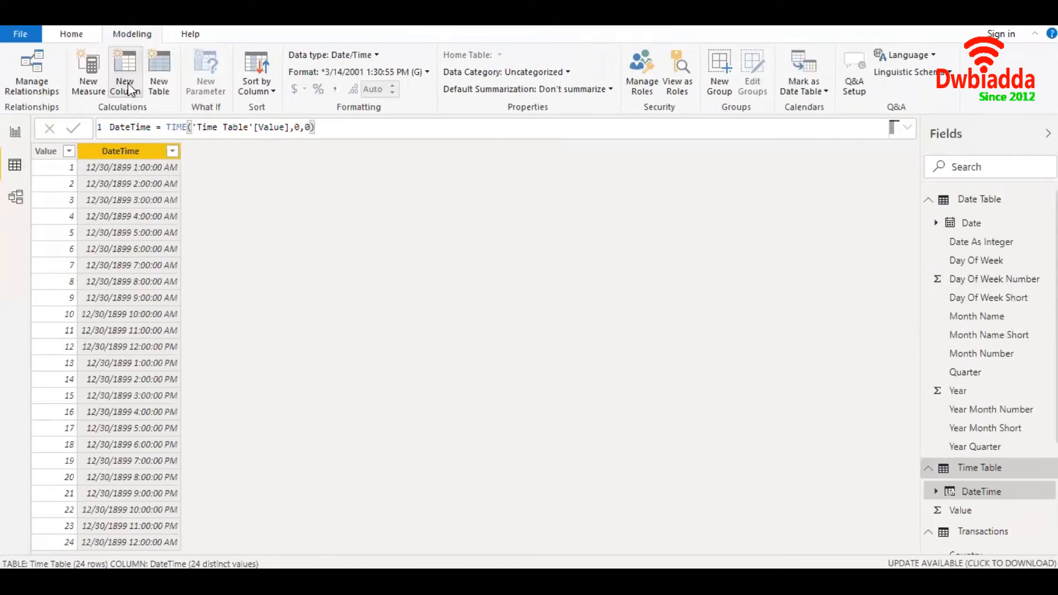
{"action": "left_click", "coordinate": [125, 70]}
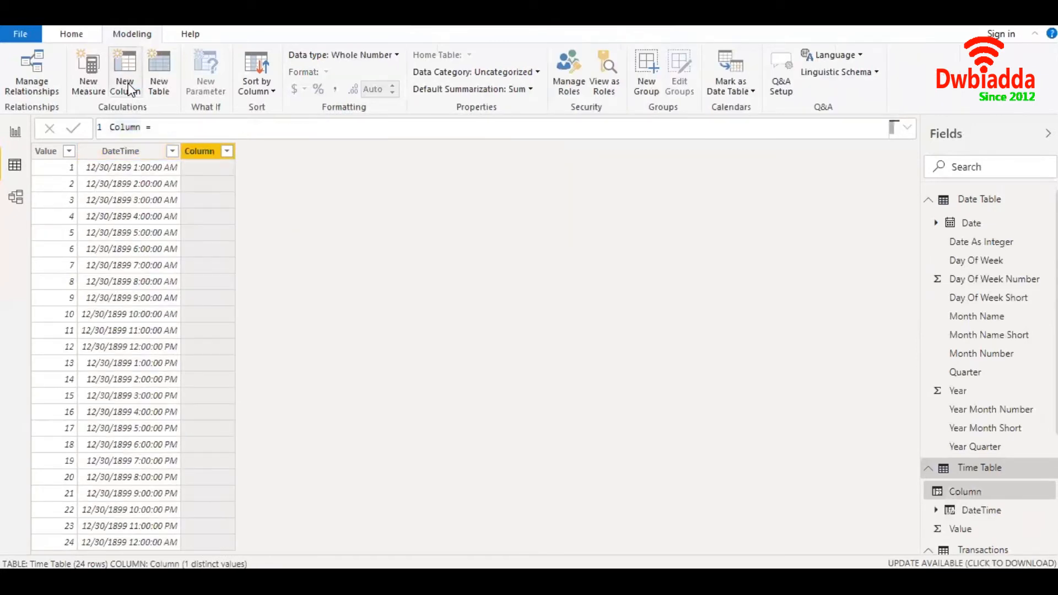
Step: Create the column TimeRef = FORMAT('Time Table'[DateTime], "HH") listing two-digit hours 01 through 00
{"action": "type", "text": "TimeRe ="}
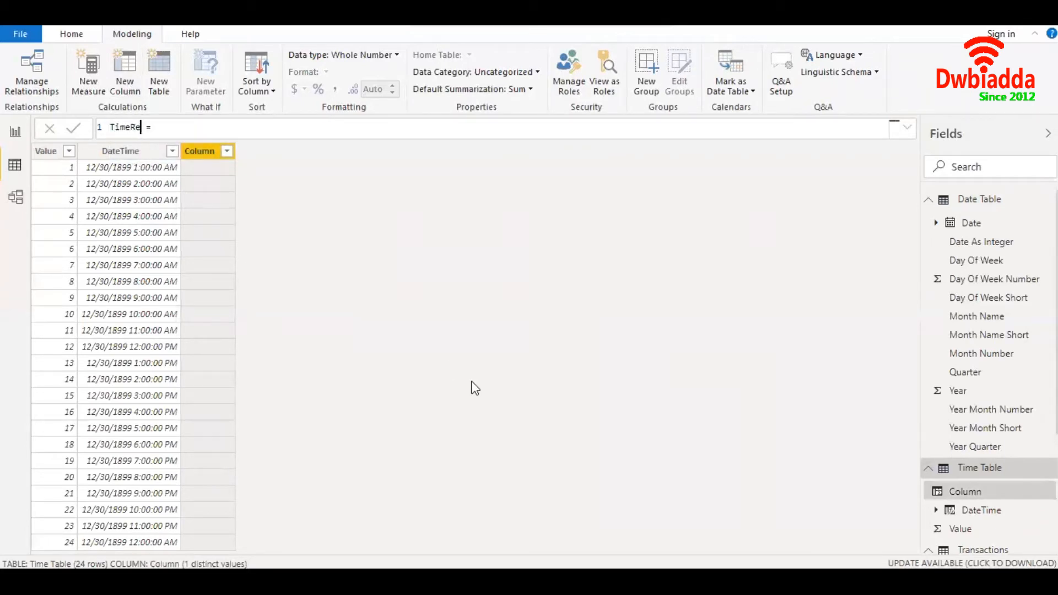
{"action": "type", "text": "form"}
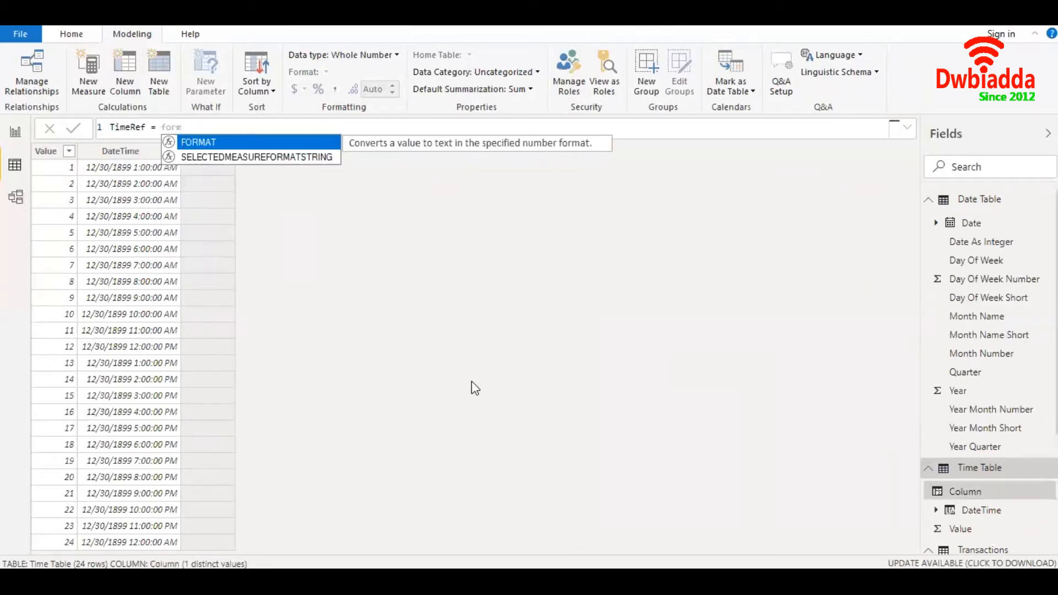
{"action": "type", "text": "FORMAT("}
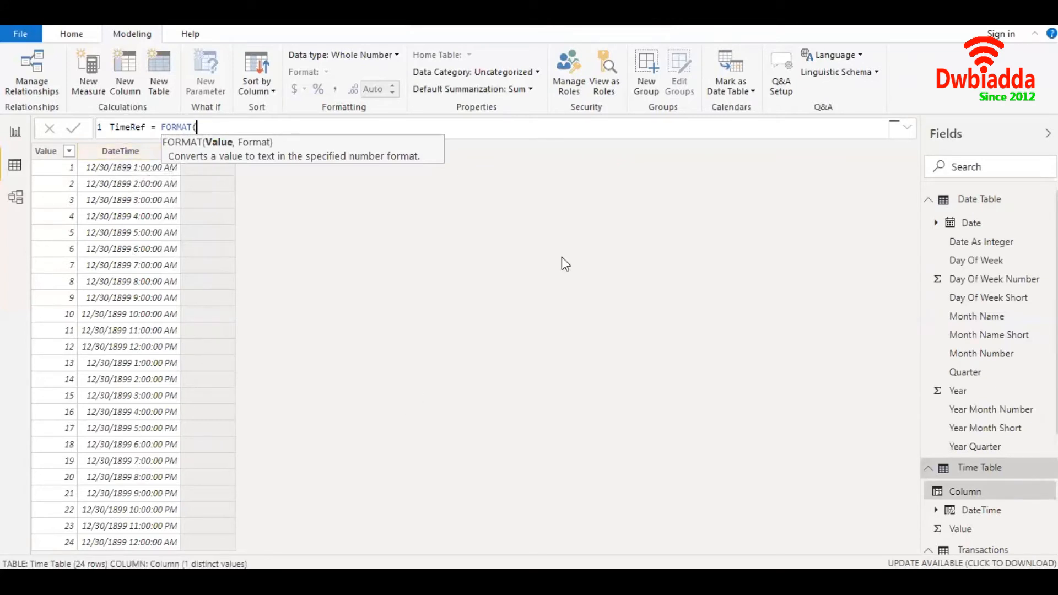
{"action": "type", "text": "'Time Table'[DateTime]"}
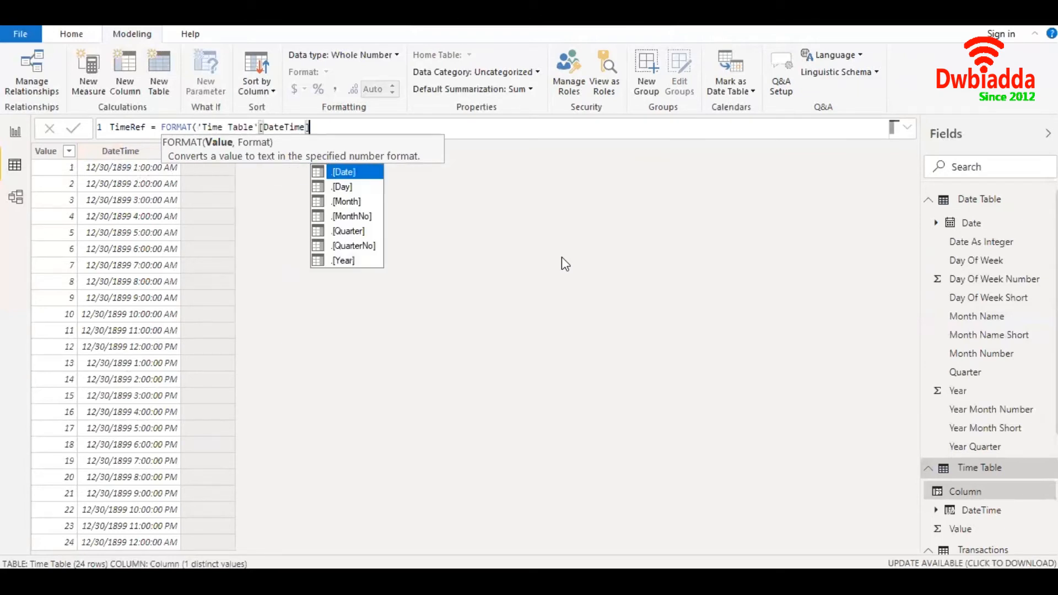
{"action": "type", "text": ", \""}
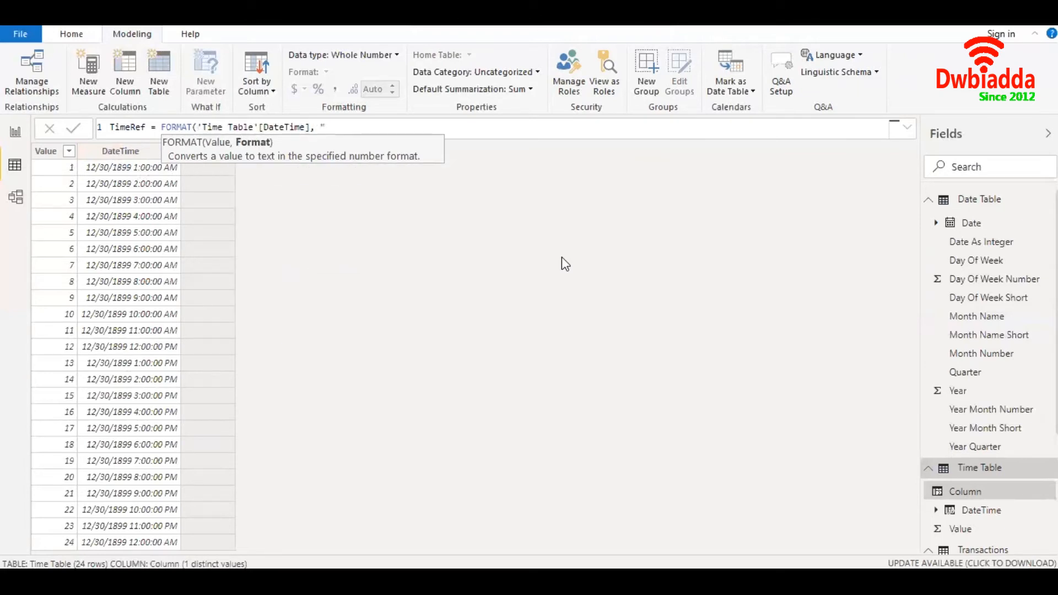
{"action": "type", "text": "\"HH\")"}
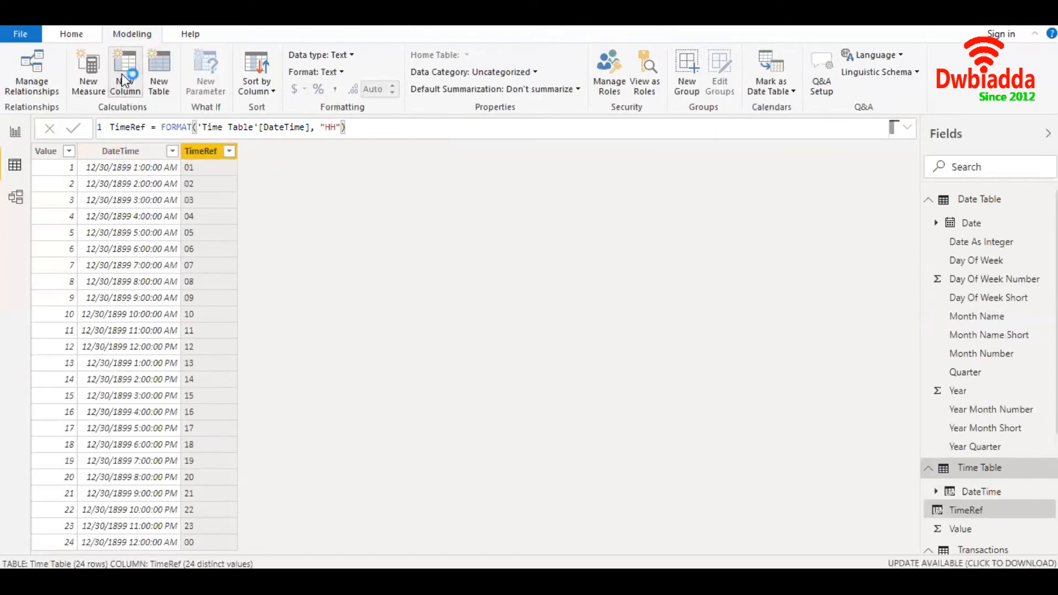
{"action": "left_click", "coordinate": [125, 73]}
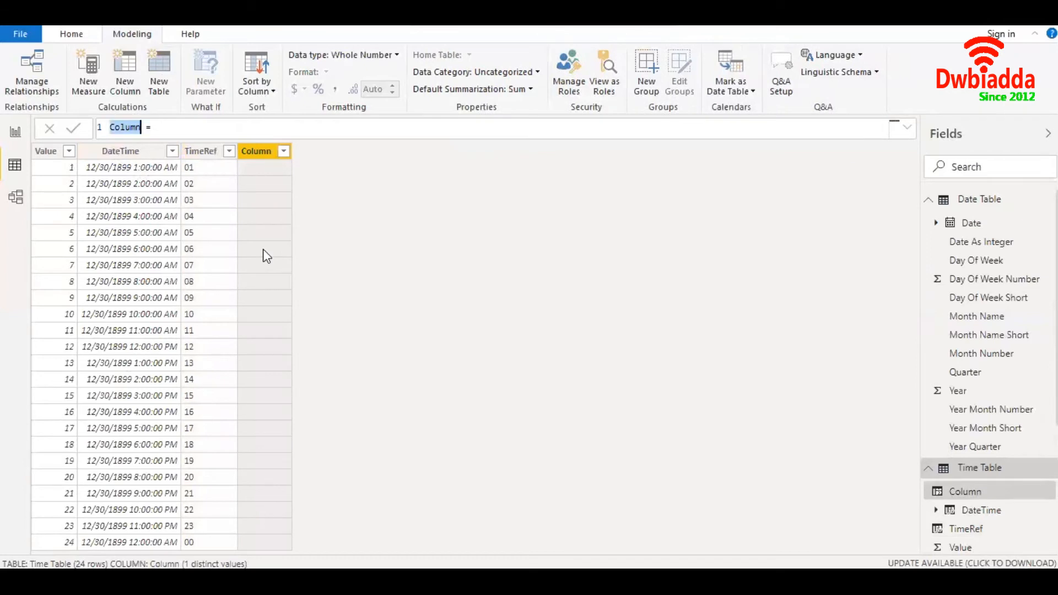
Step: Create the column Time = FORMAT('Time Table'[DateTime], "HH:MM AM/PM")
{"action": "type", "text": "Time ="}
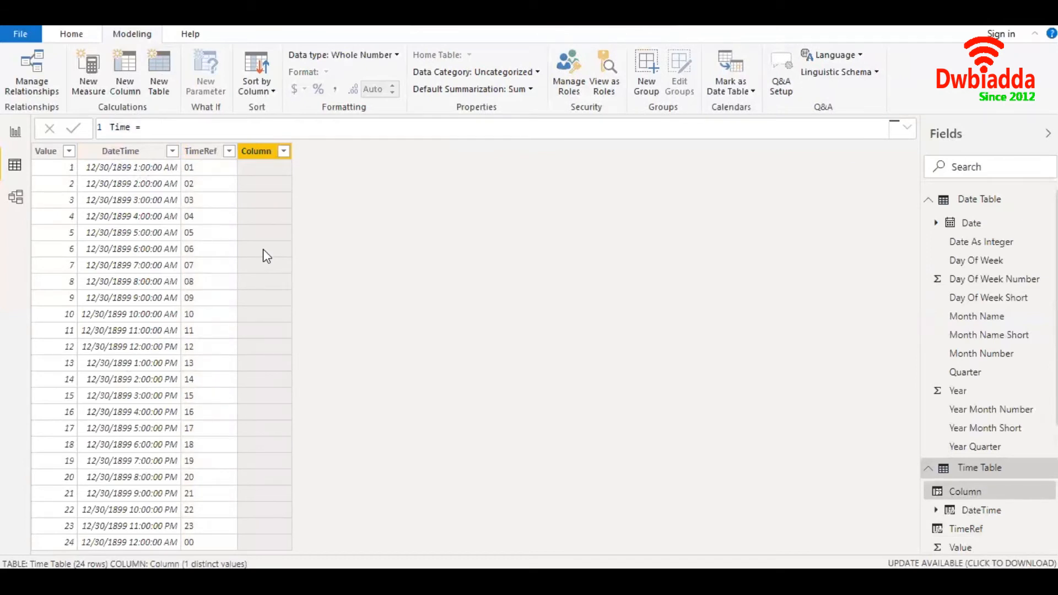
{"action": "type", "text": "format"}
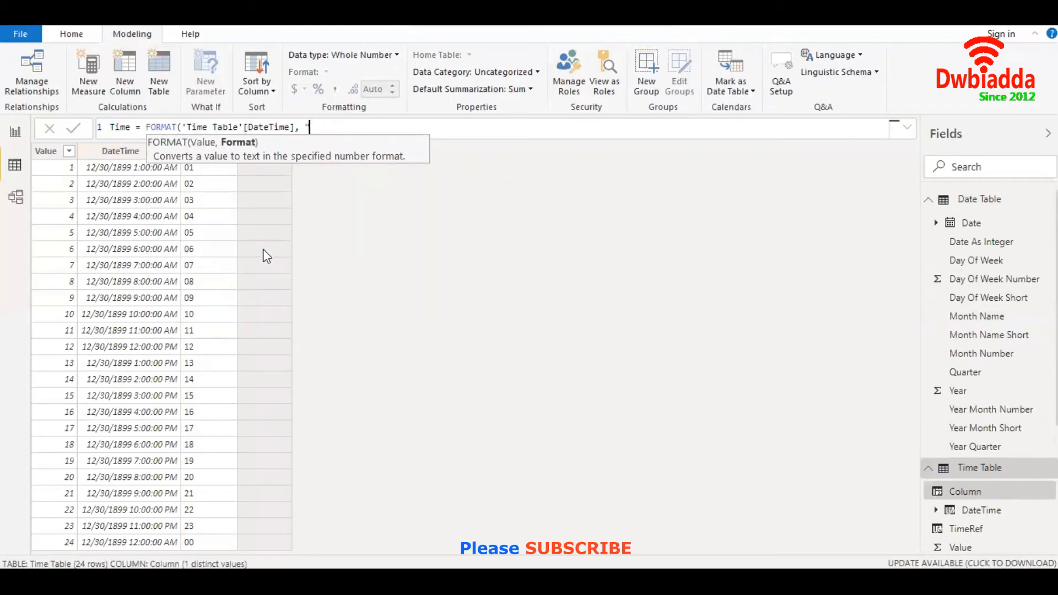
{"action": "type", "text": "\"HH:M"}
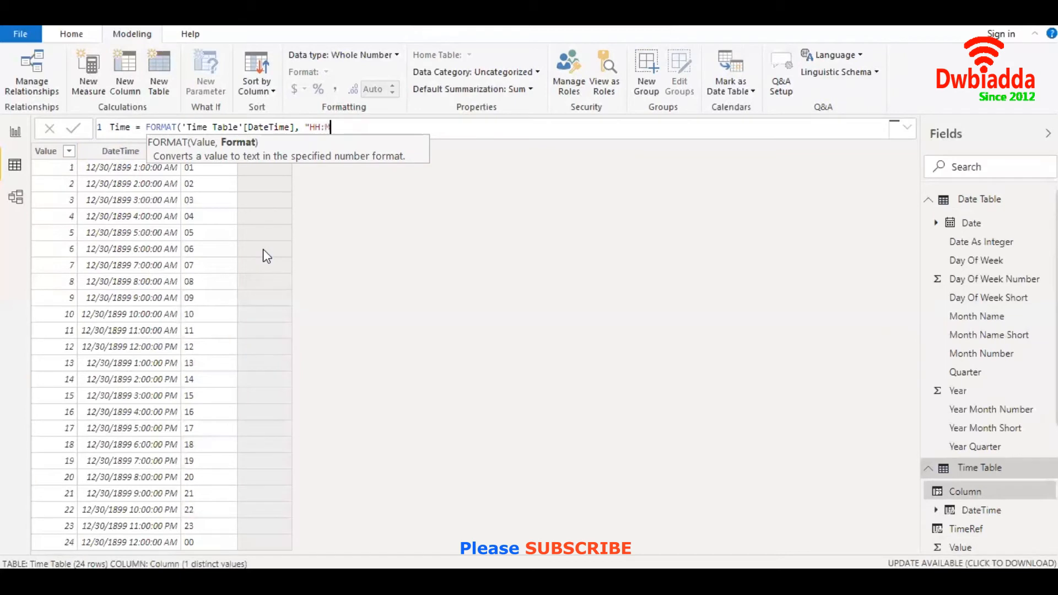
{"action": "type", "text": "M AM/PM\")"}
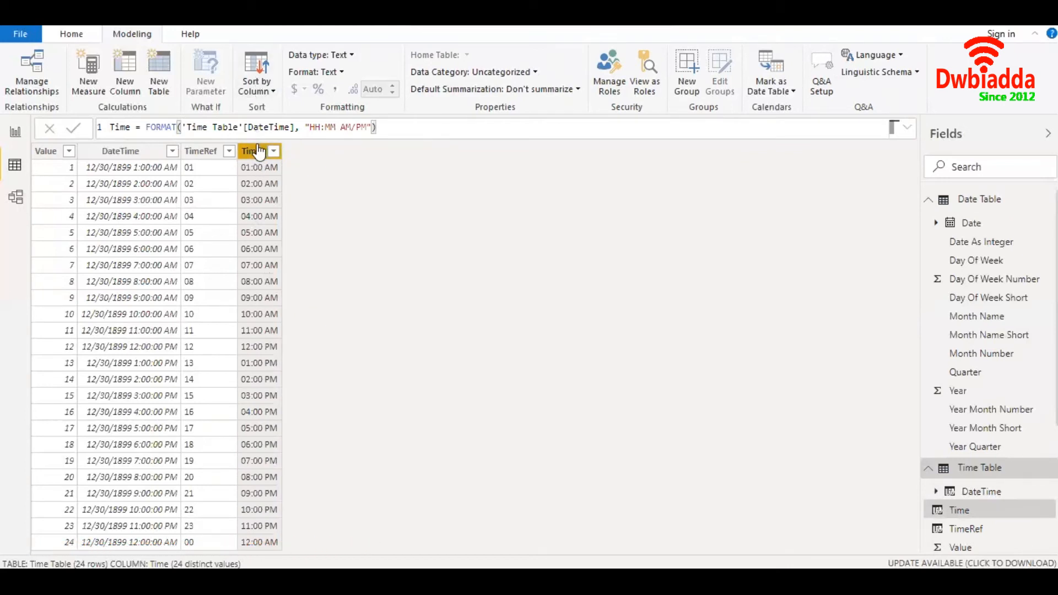
Step: Sort the Time column by Value and convert it to the Time data type
{"action": "left_click", "coordinate": [257, 73]}
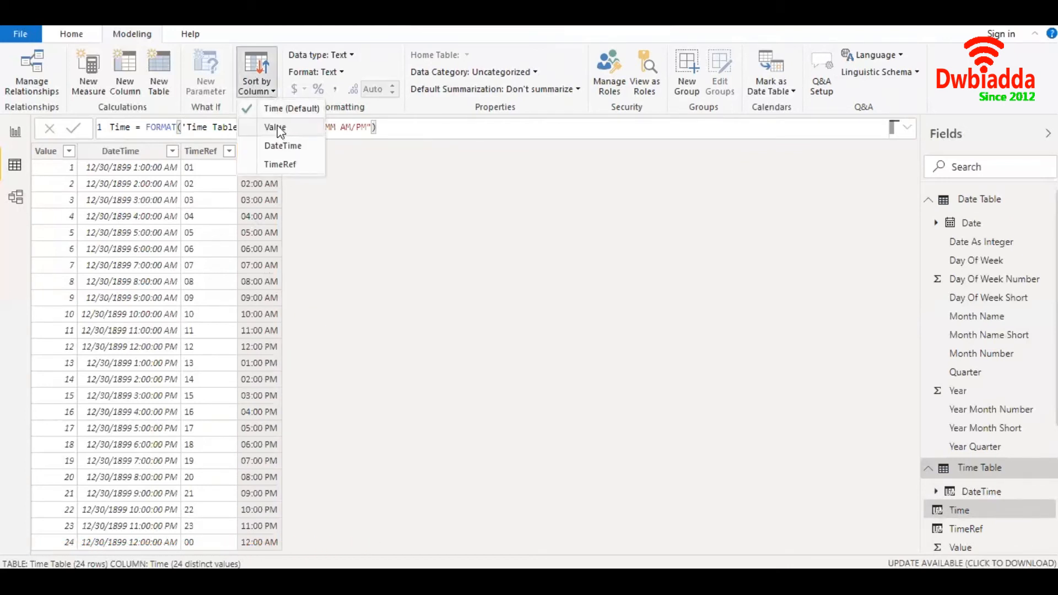
{"action": "left_click", "coordinate": [283, 145]}
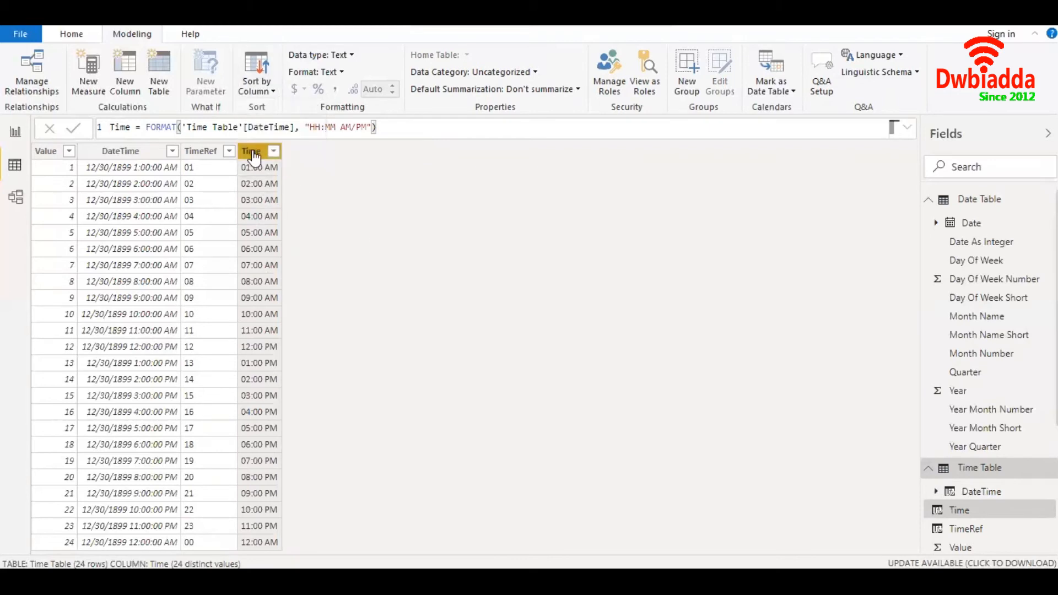
{"action": "left_click", "coordinate": [320, 55]}
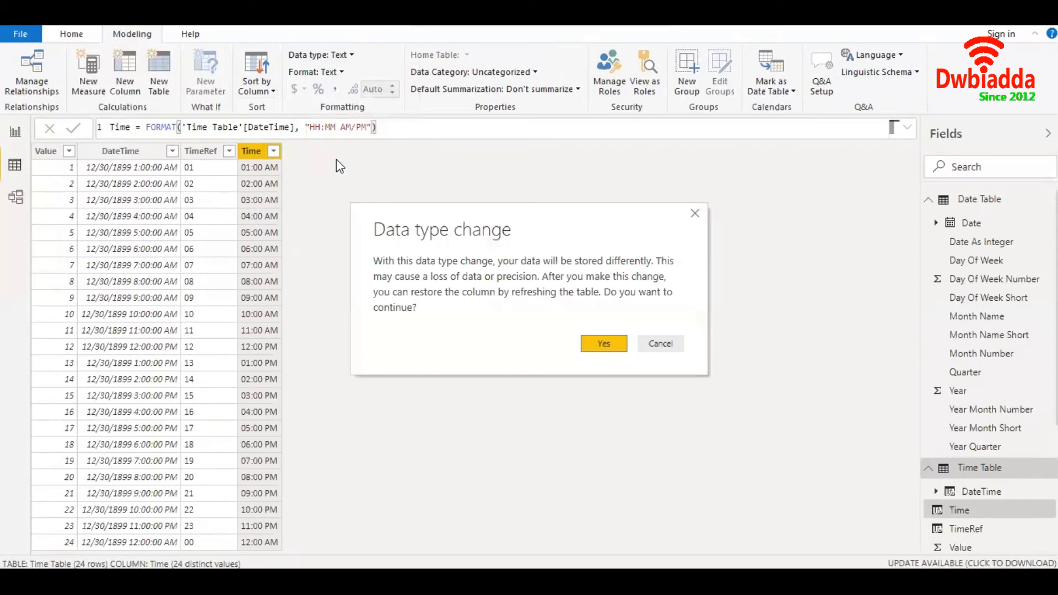
{"action": "left_click", "coordinate": [602, 344]}
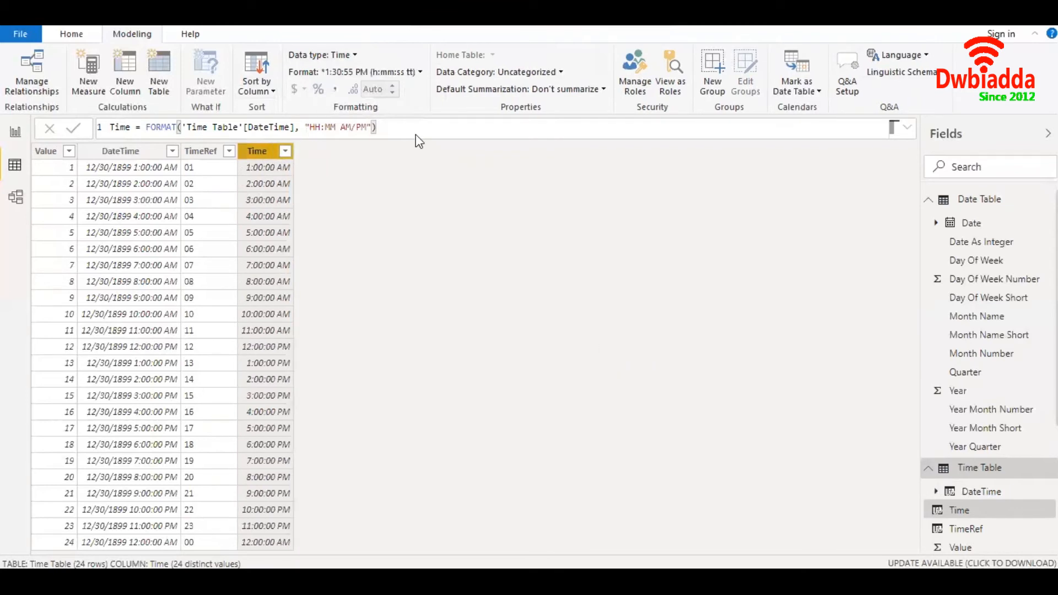
{"action": "mouse_move", "coordinate": [394, 260]}
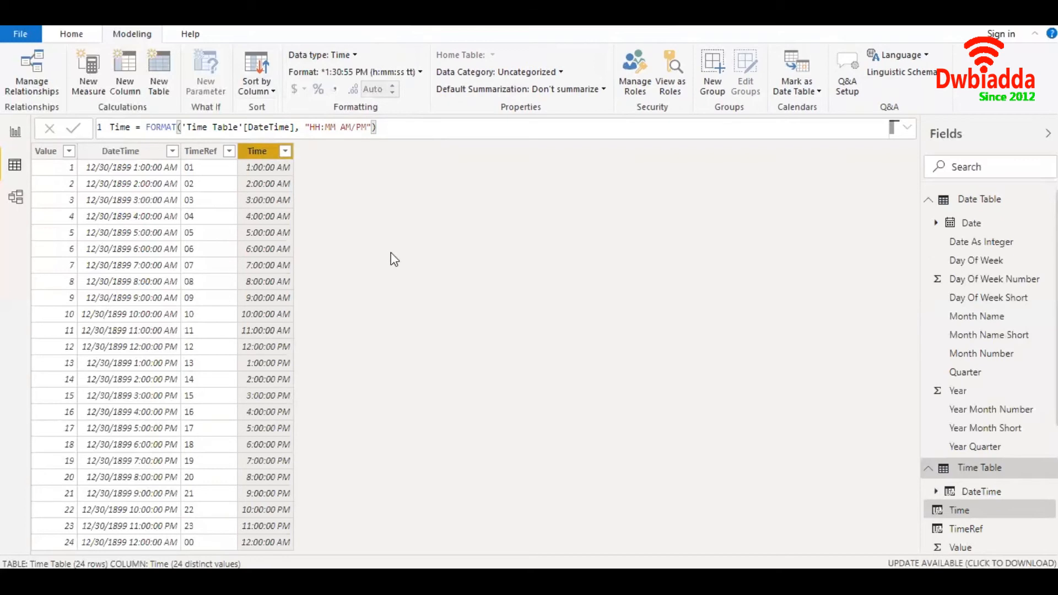
{"action": "mouse_move", "coordinate": [31, 70]}
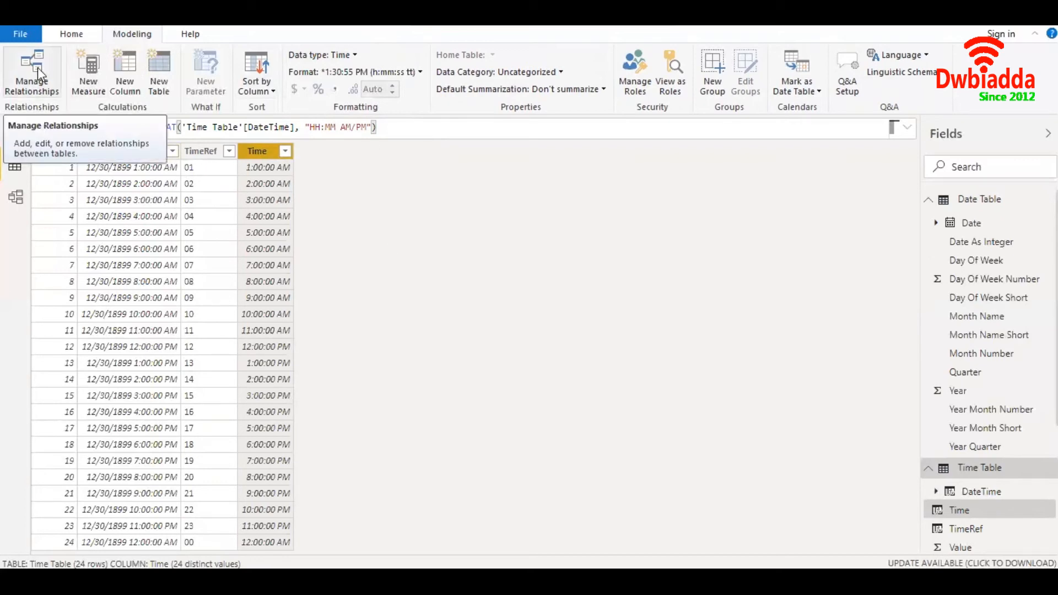
Step: Inspect the existing Transactions to Date Table relationship in Manage Relationships, leaving it unchanged
{"action": "left_click", "coordinate": [32, 72]}
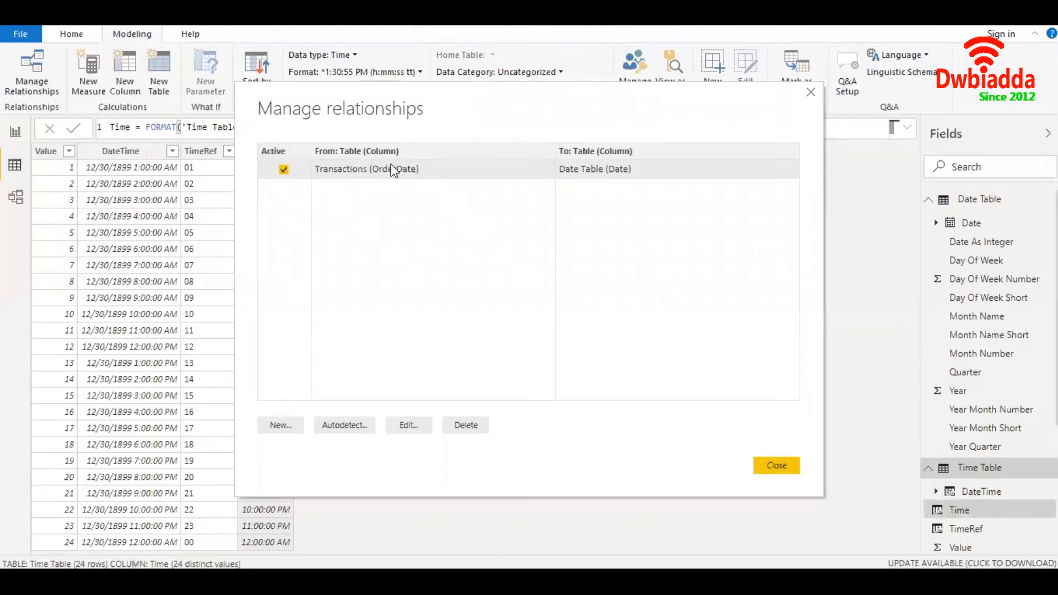
{"action": "left_click", "coordinate": [408, 425]}
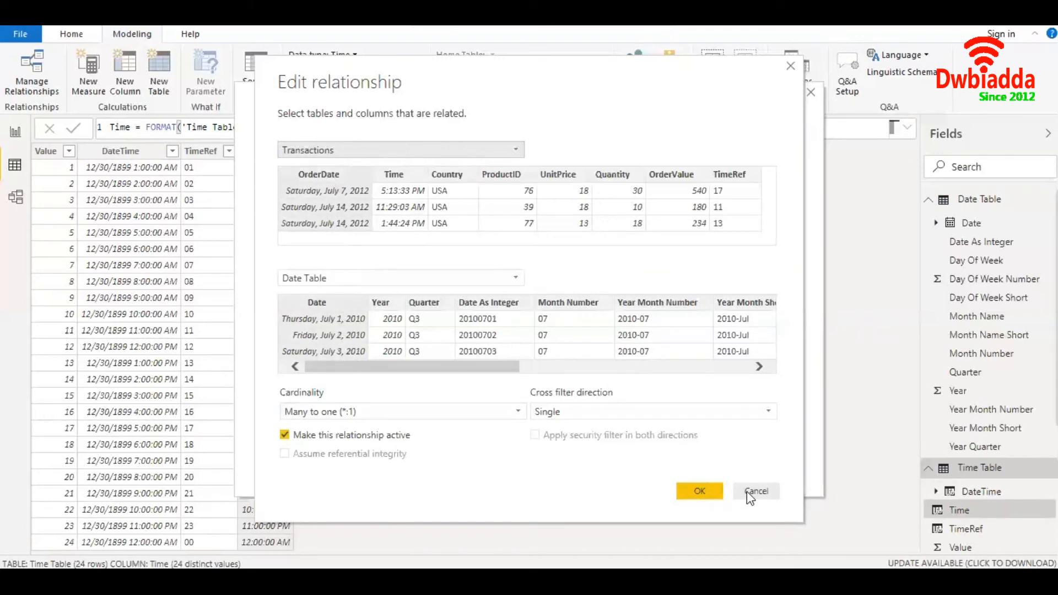
{"action": "left_click", "coordinate": [756, 490]}
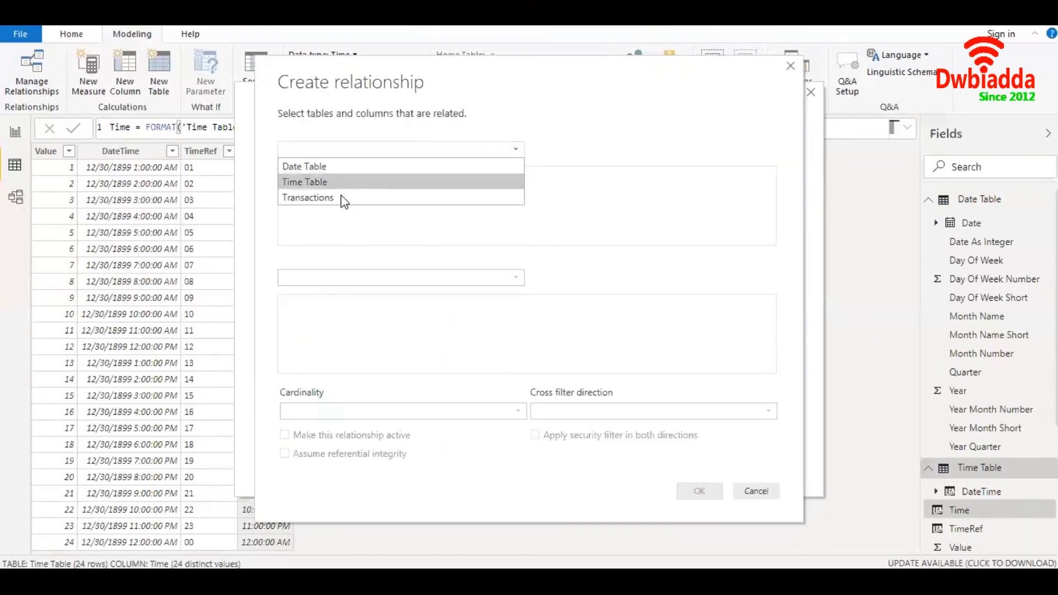
Step: Add a new relationship linking Transactions to Time Table on their TimeRef columns
{"action": "left_click", "coordinate": [308, 197]}
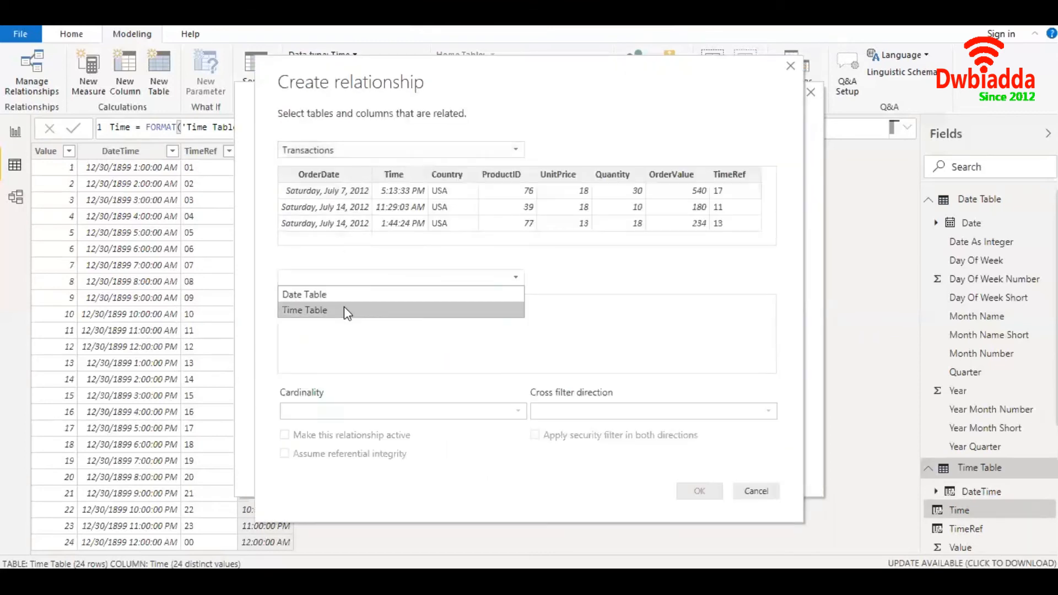
{"action": "left_click", "coordinate": [305, 310]}
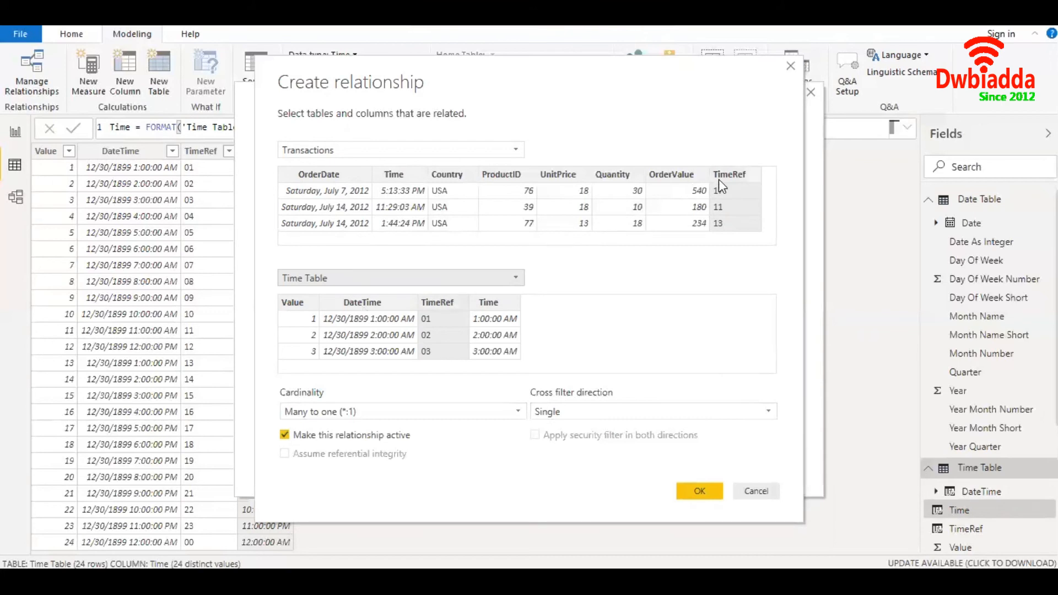
{"action": "left_click", "coordinate": [699, 490]}
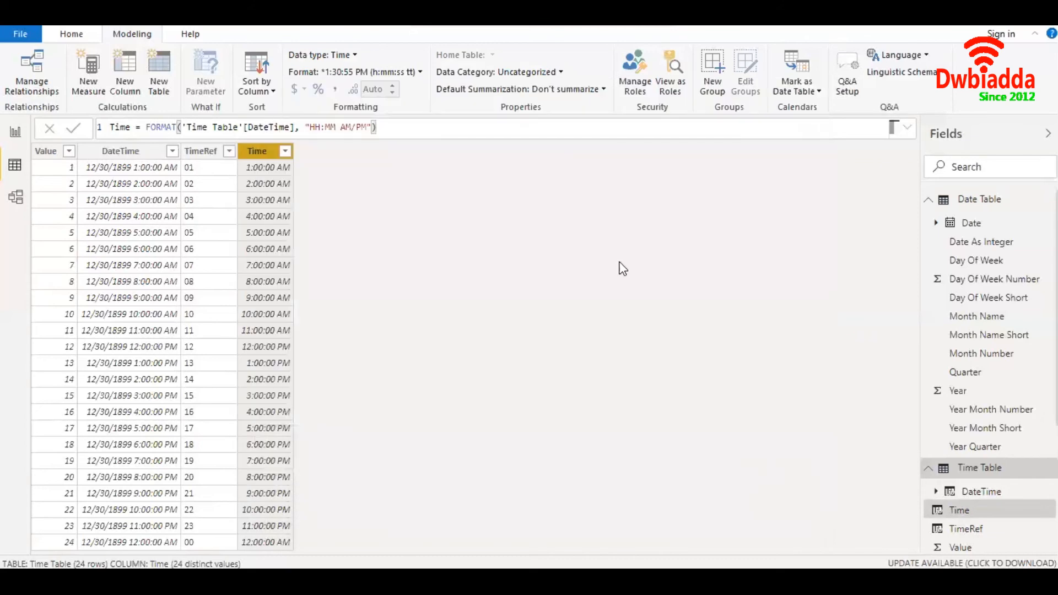
{"action": "mouse_move", "coordinate": [34, 120]}
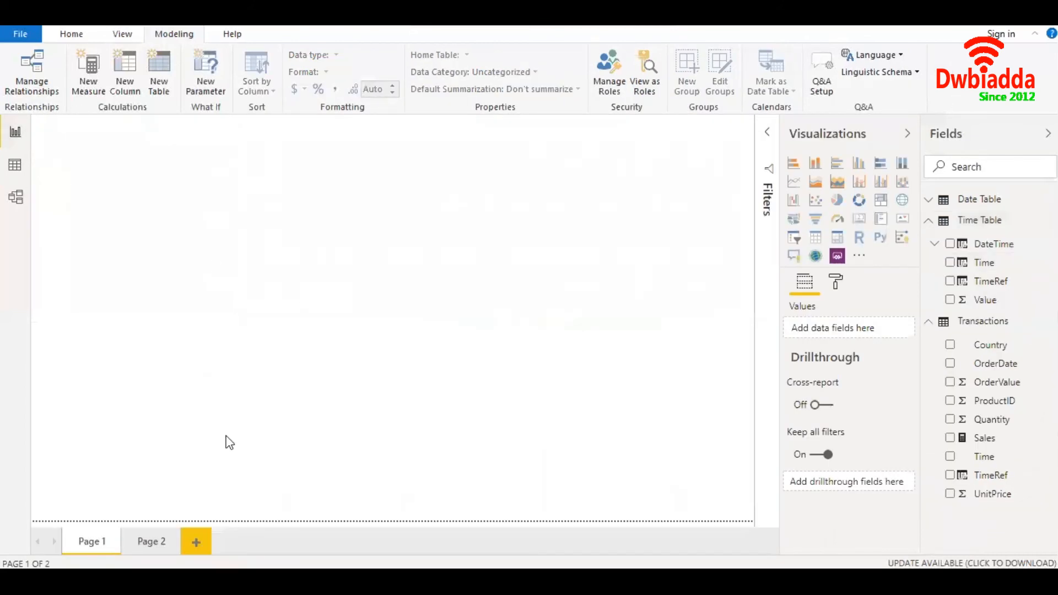
Step: Expand Page 2's Sales line chart to month and day levels, drill back up, and return to blank Page 1
{"action": "left_click", "coordinate": [151, 541]}
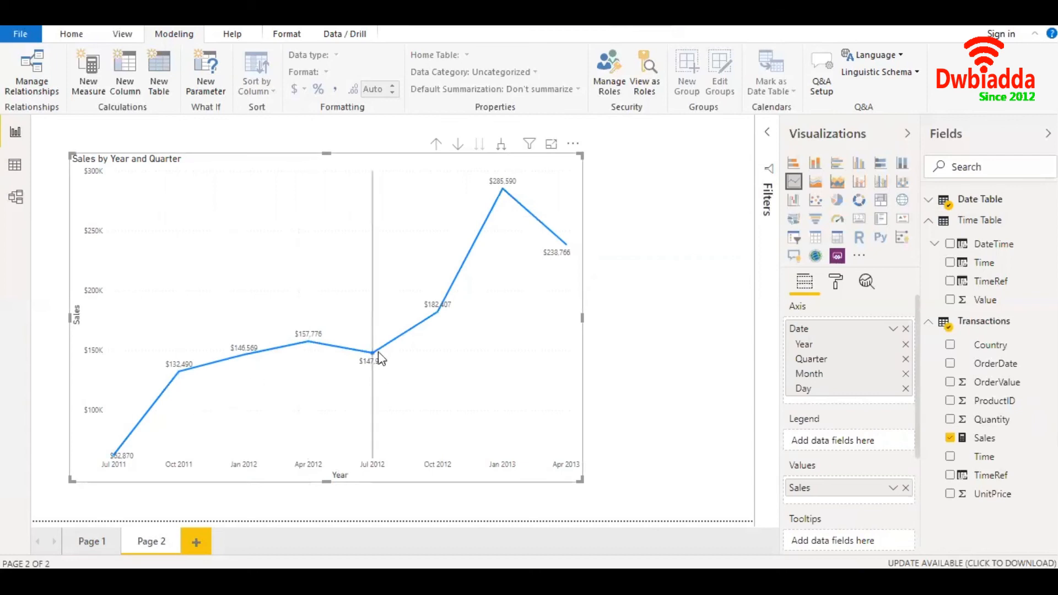
{"action": "left_click", "coordinate": [500, 143]}
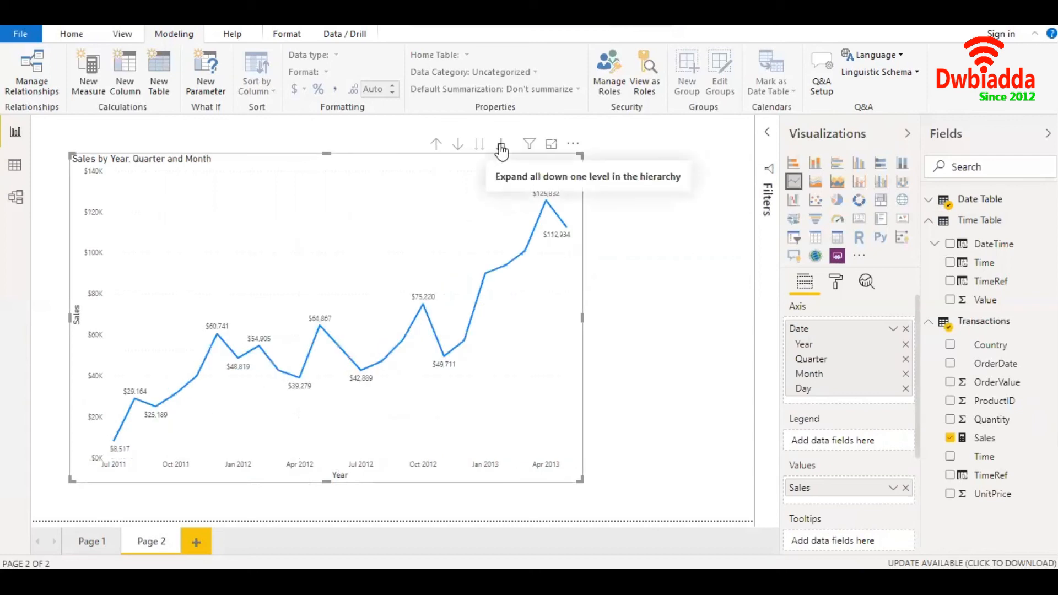
{"action": "left_click", "coordinate": [501, 143]}
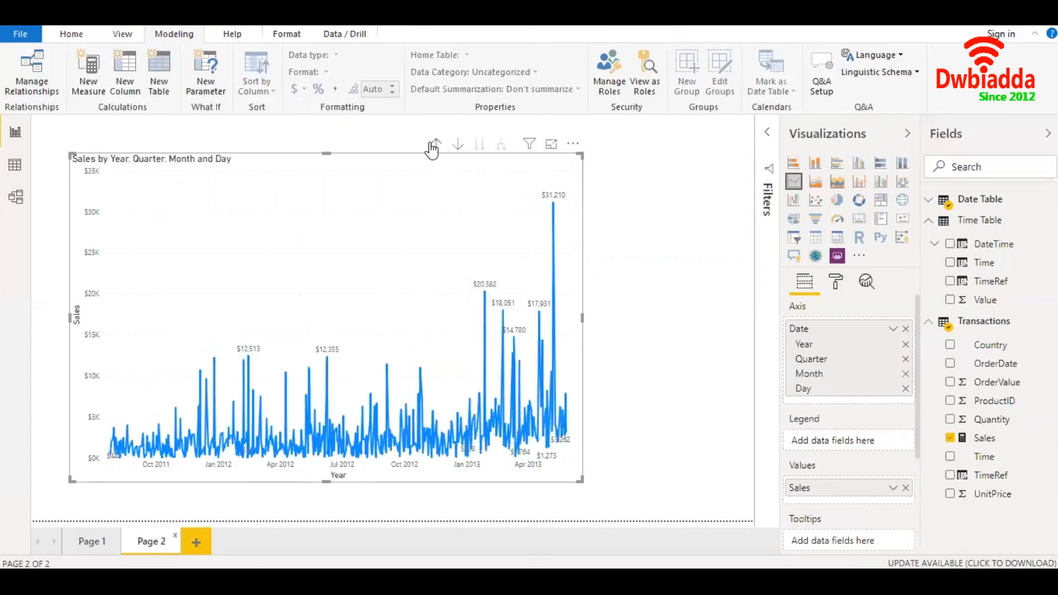
{"action": "left_click", "coordinate": [434, 143]}
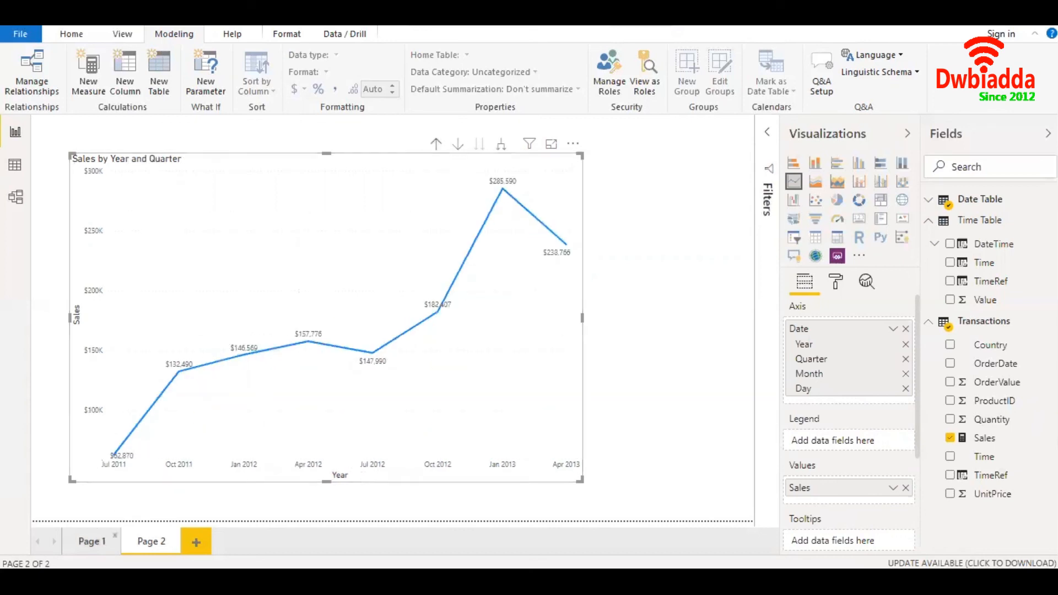
{"action": "left_click", "coordinate": [91, 541]}
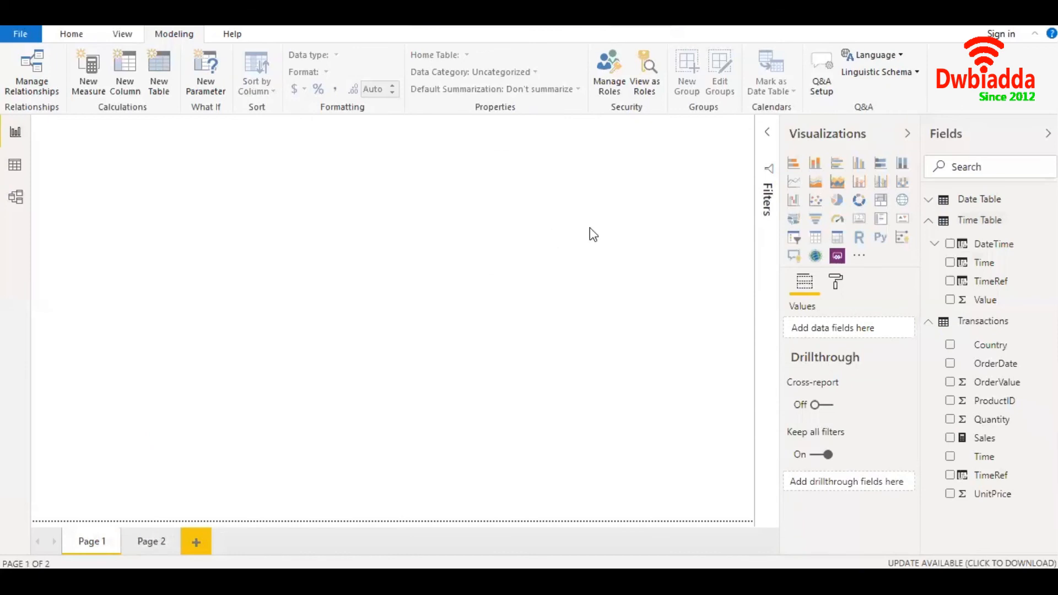
{"action": "mouse_move", "coordinate": [645, 324]}
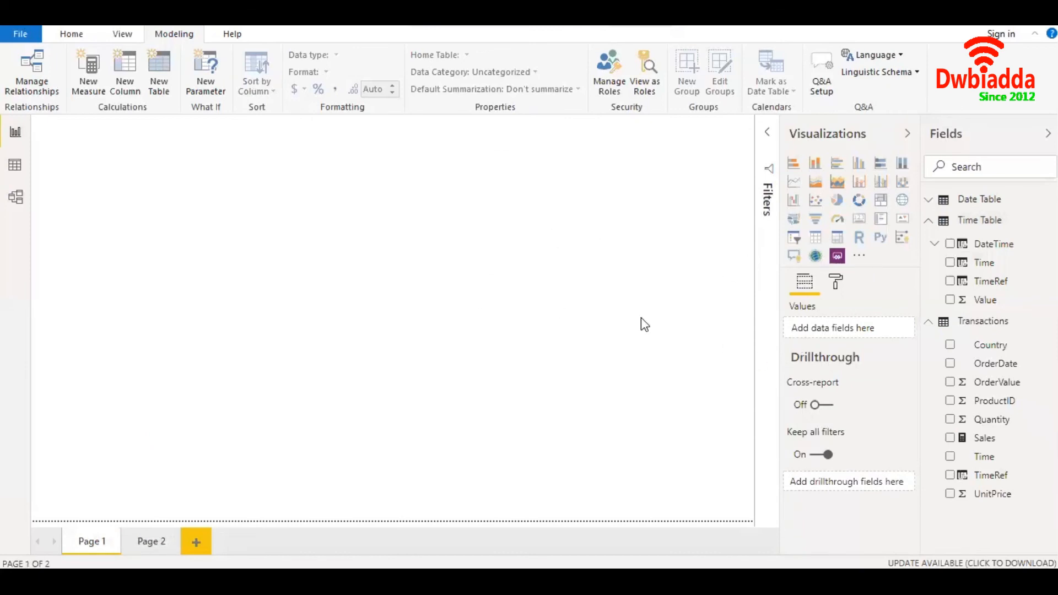
Step: Add a large clustered column chart of Sales by Time showing hourly sales 9:00 AM–9:00 PM
{"action": "left_click", "coordinate": [859, 163]}
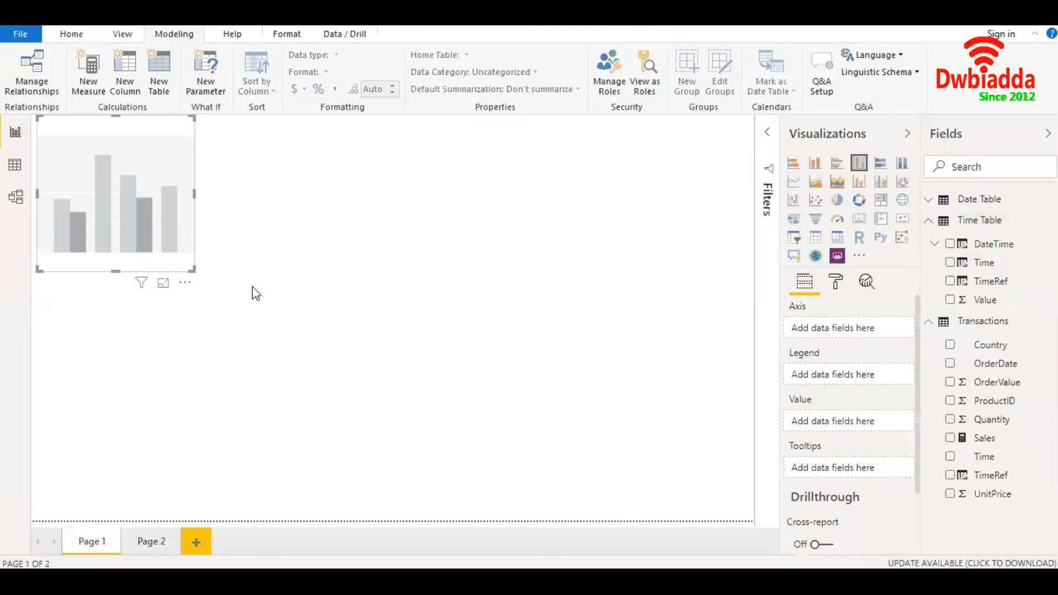
{"action": "left_click_drag", "start_coordinate": [192, 273], "coordinate": [658, 462]}
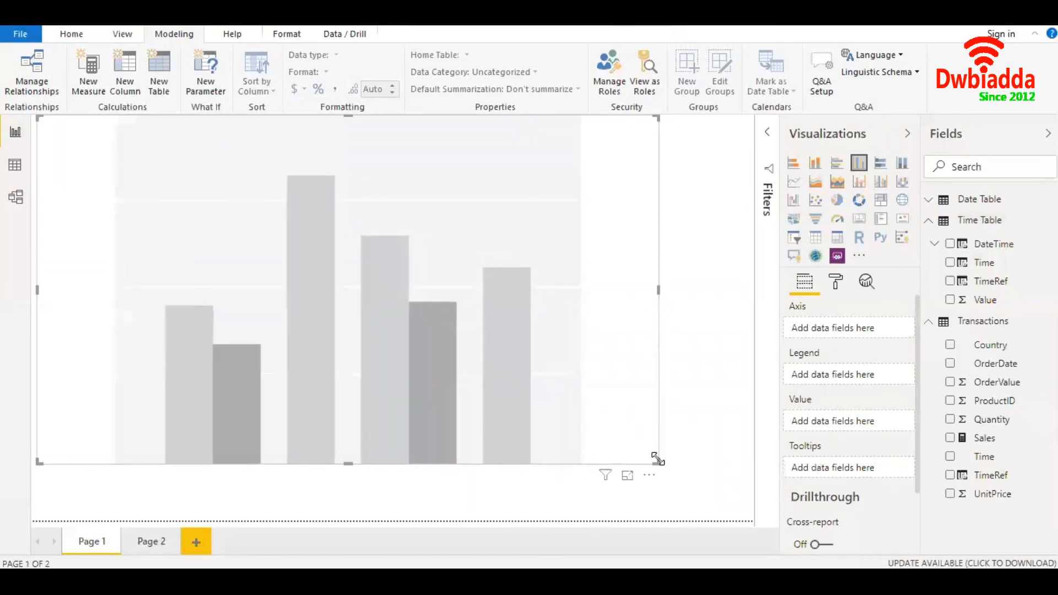
{"action": "type", "text": "time"}
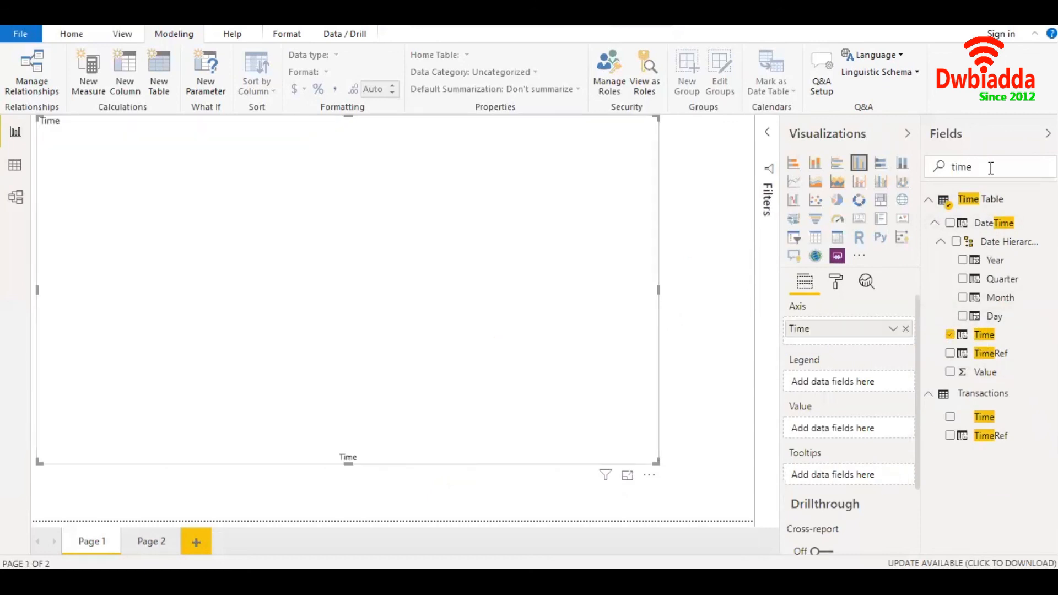
{"action": "type", "text": "sales"}
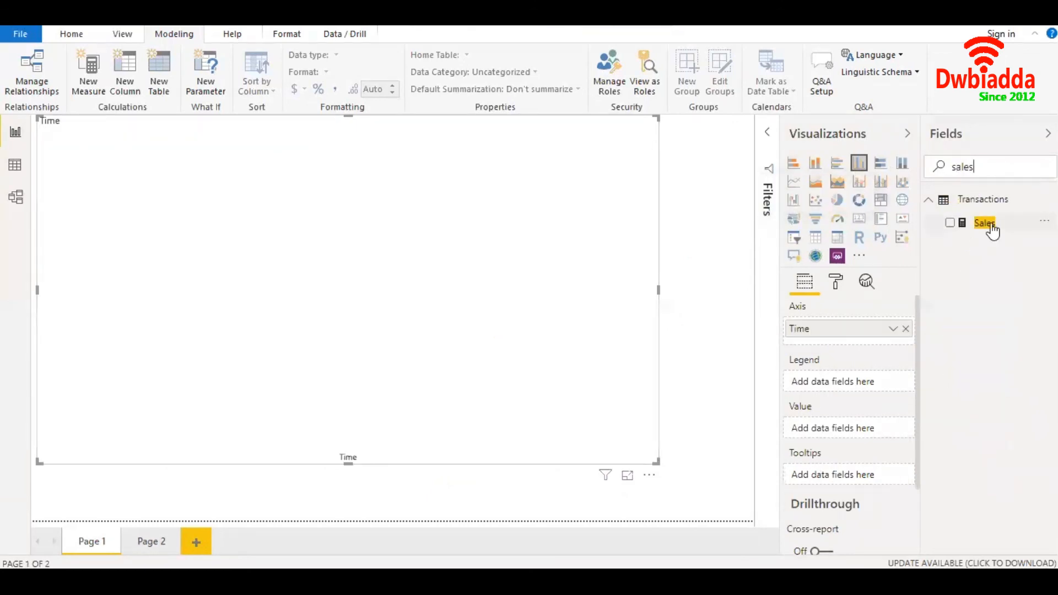
{"action": "left_click", "coordinate": [949, 223]}
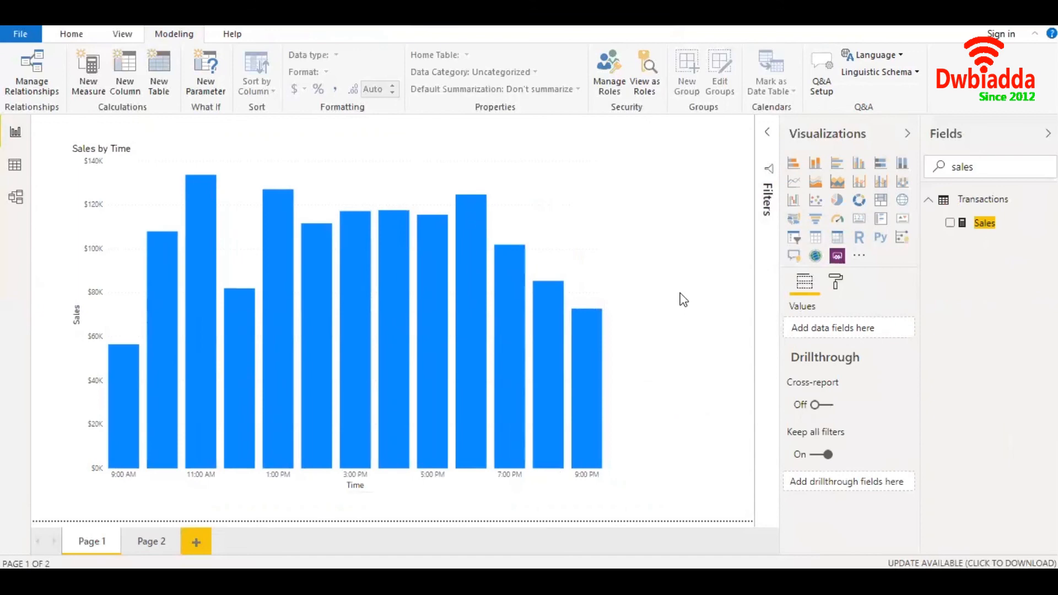
{"action": "mouse_move", "coordinate": [665, 268]}
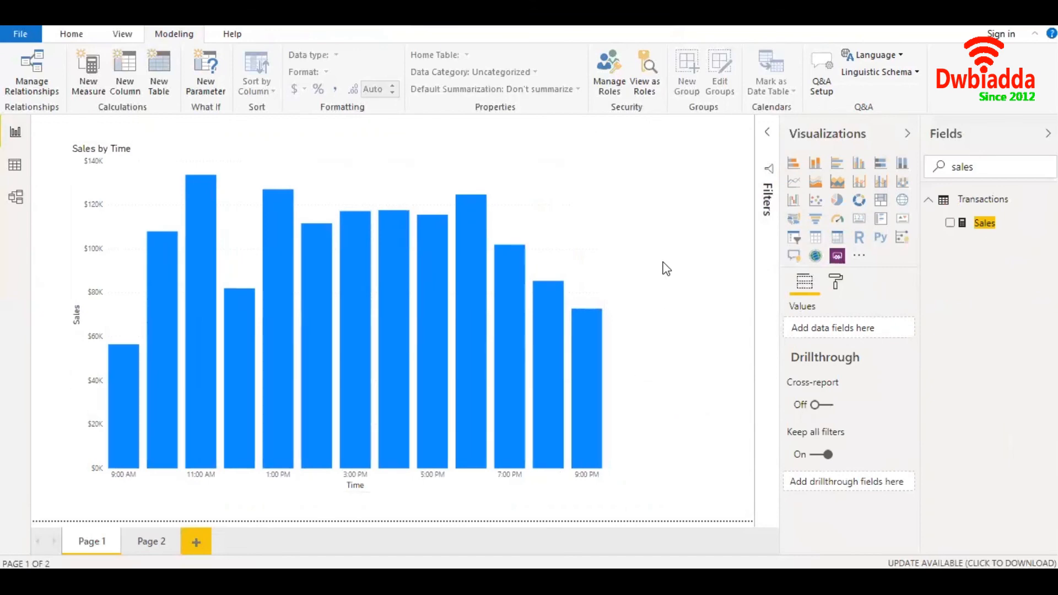